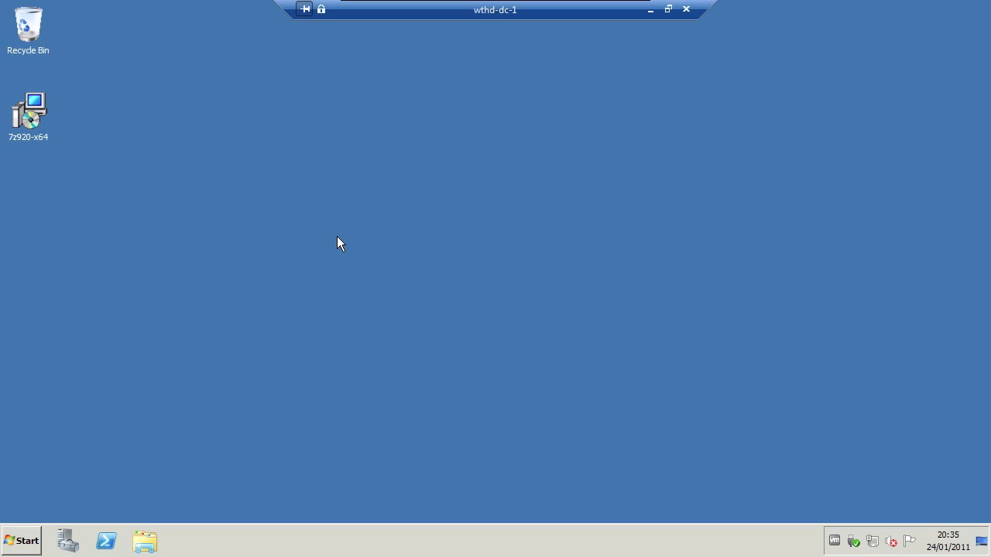
mouse_move(315, 238)
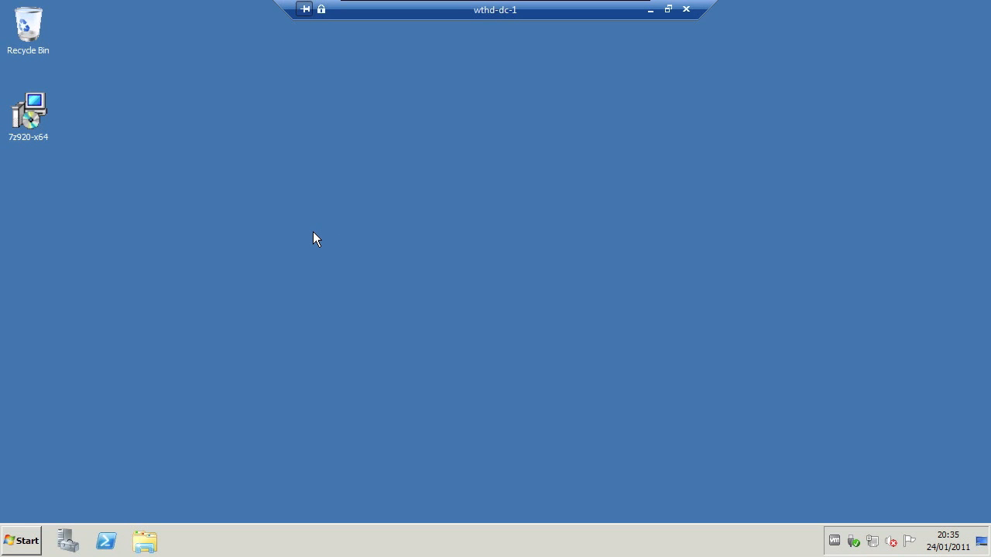
mouse_move(162, 419)
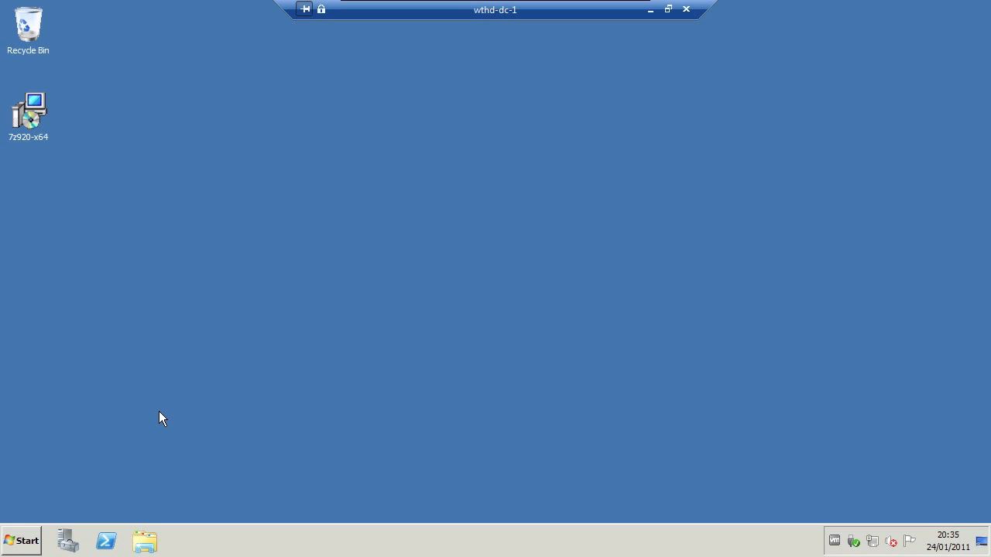
Step: Browse from Start > Computer to the apps folder on the DATA (D:) drive
left_click(21, 541)
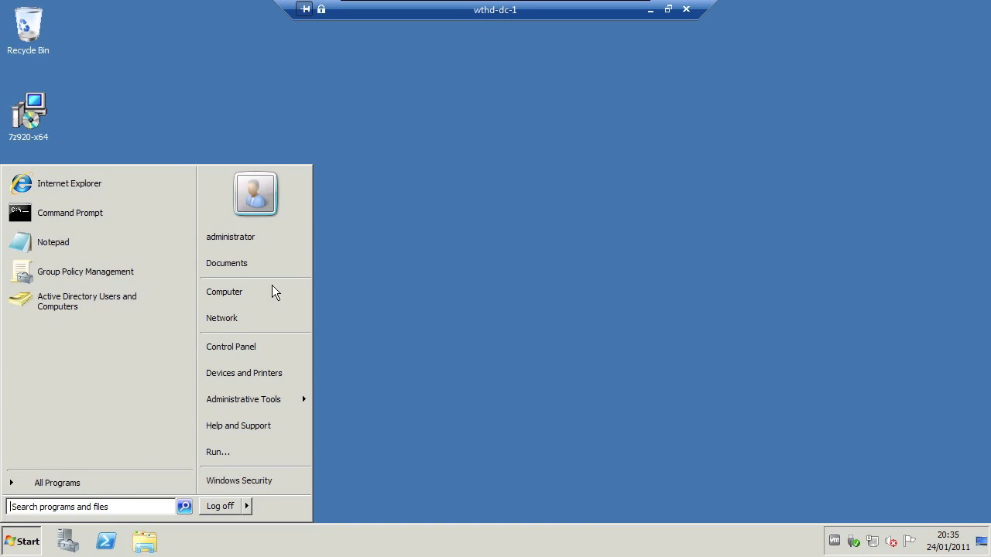
left_click(224, 292)
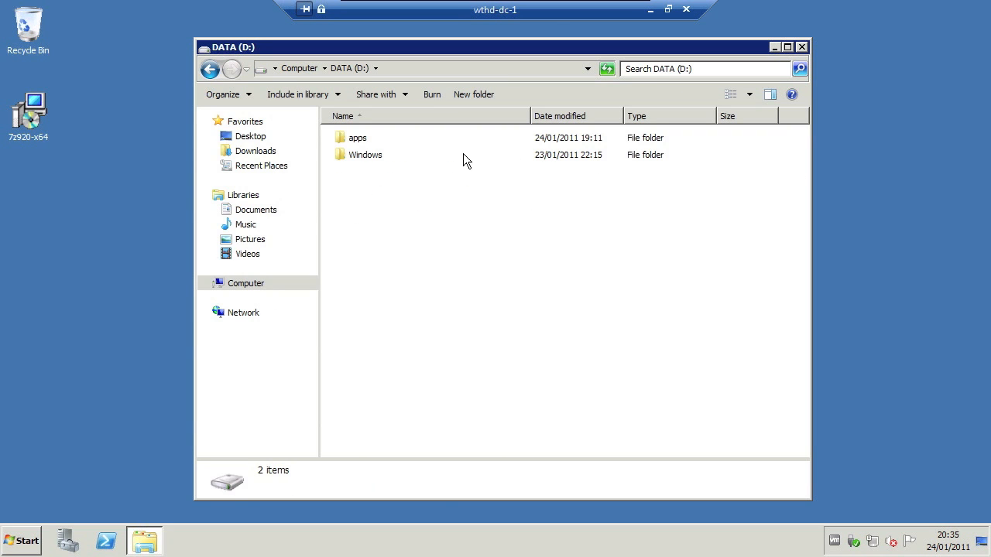
double_click(358, 137)
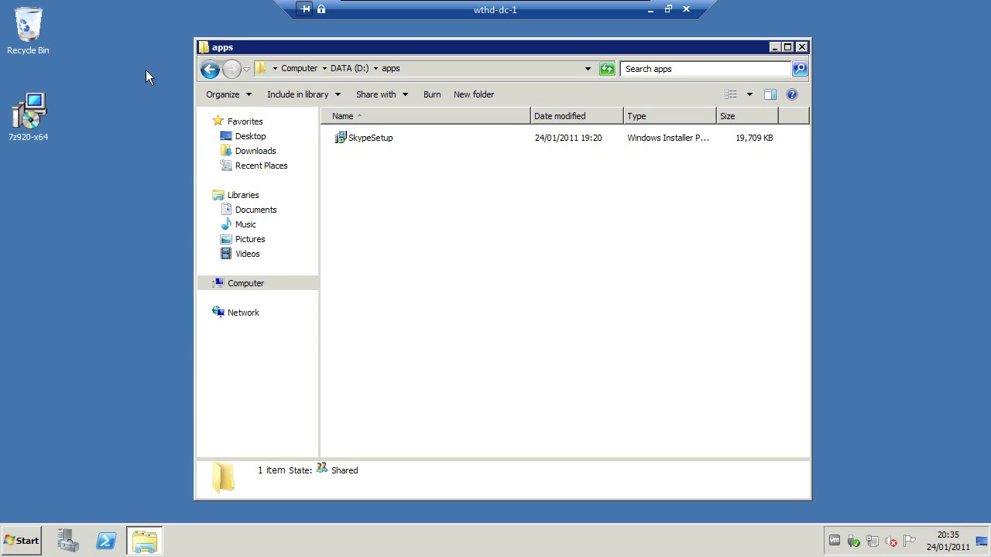
Step: Bring up the File Sharing dialog for the apps folder via Share with > Specific people
left_click(211, 69)
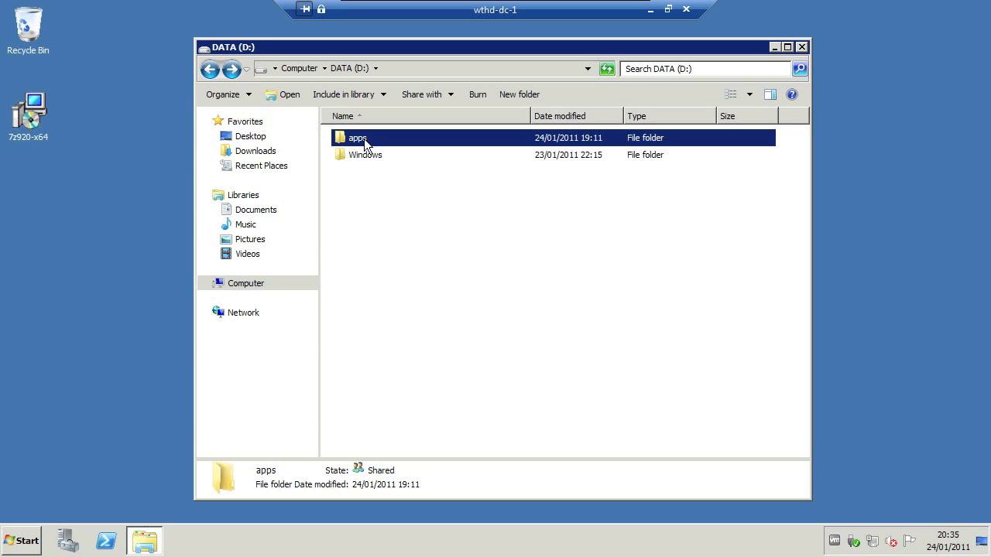
right_click(358, 137)
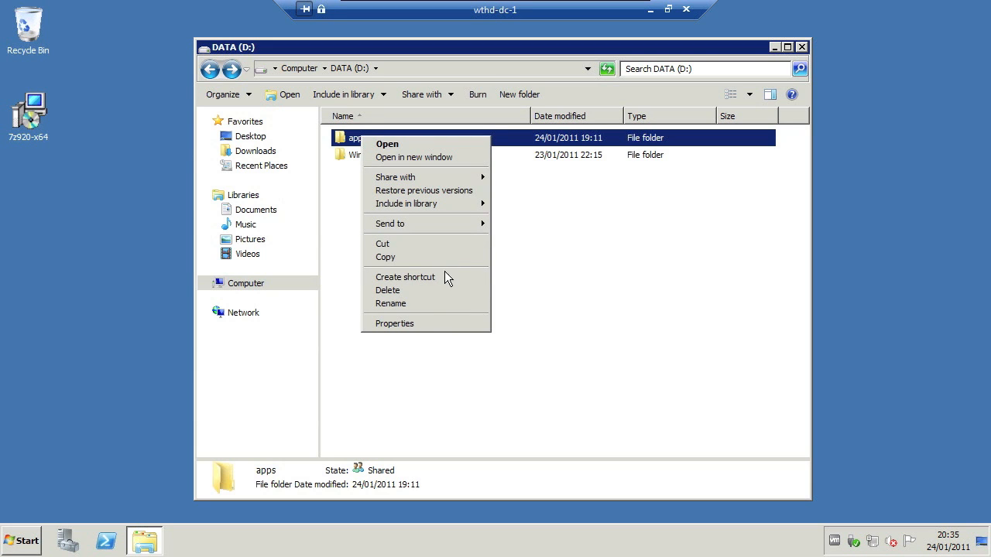
mouse_move(420, 185)
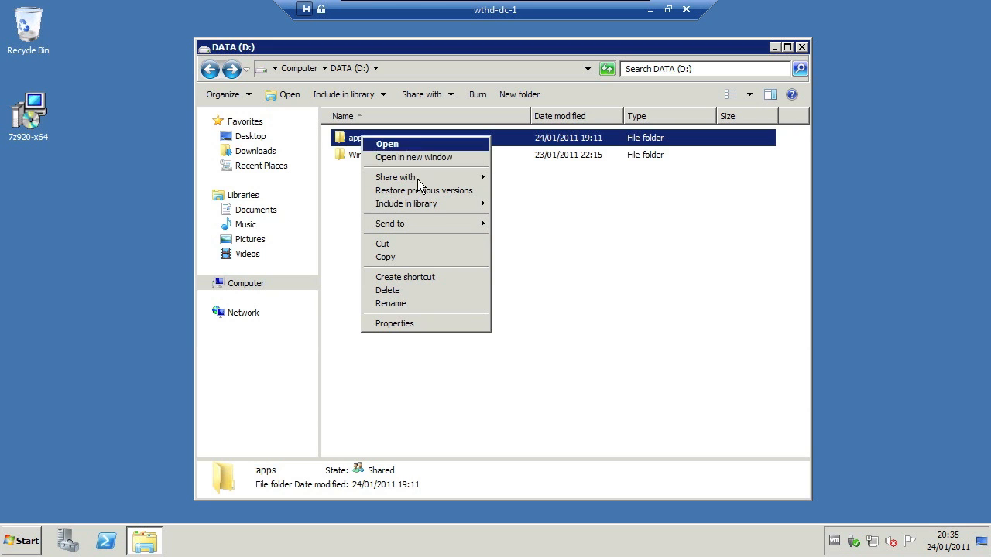
mouse_move(390, 224)
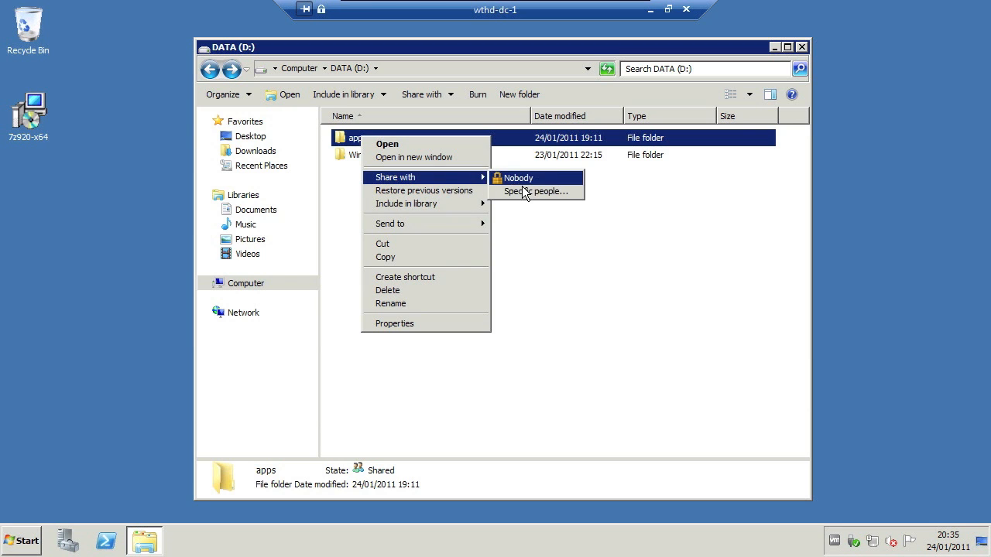
left_click(534, 192)
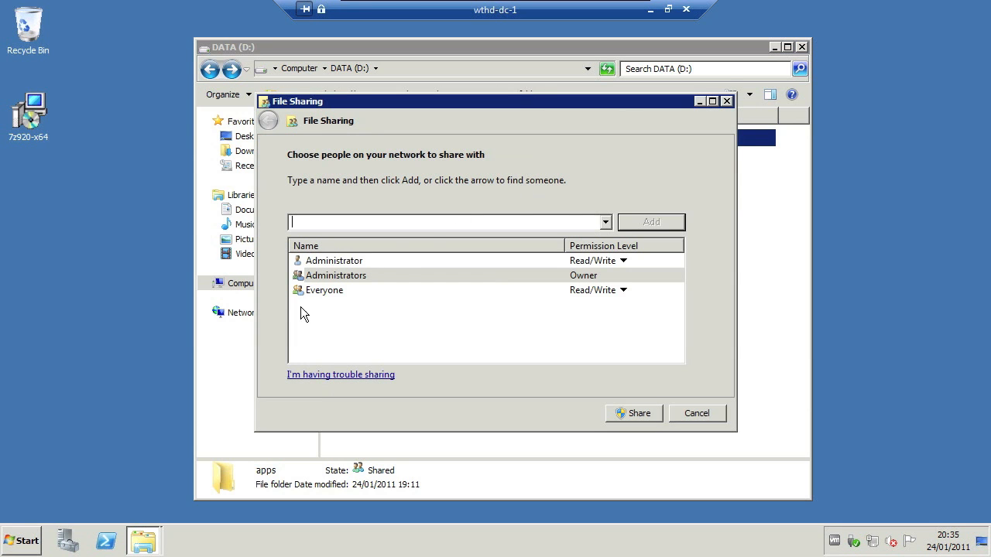
mouse_move(565, 263)
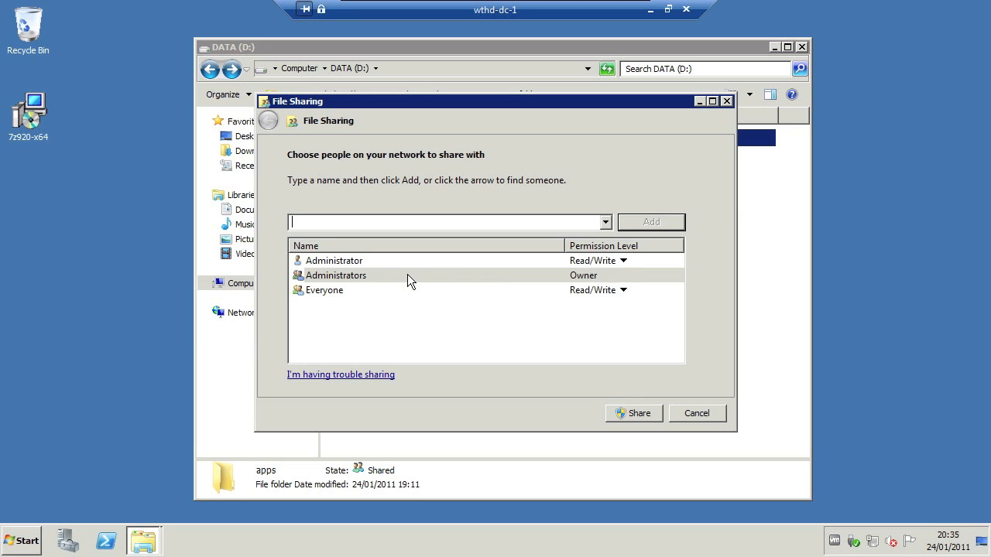
mouse_move(608, 300)
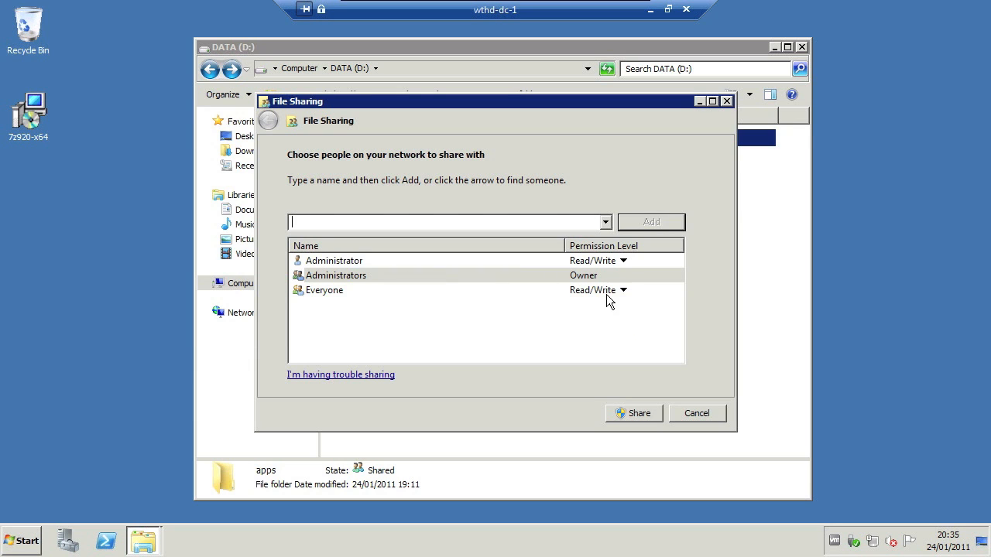
mouse_move(701, 426)
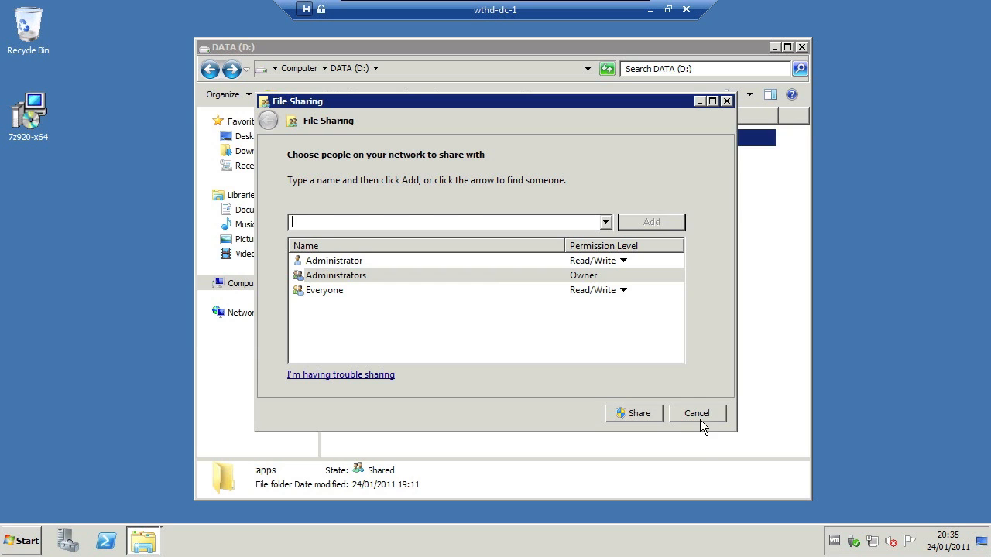
Step: Open the \\wthd-dc-1\apps share via Run and add the 7z920-x64 installer to it
left_click(696, 413)
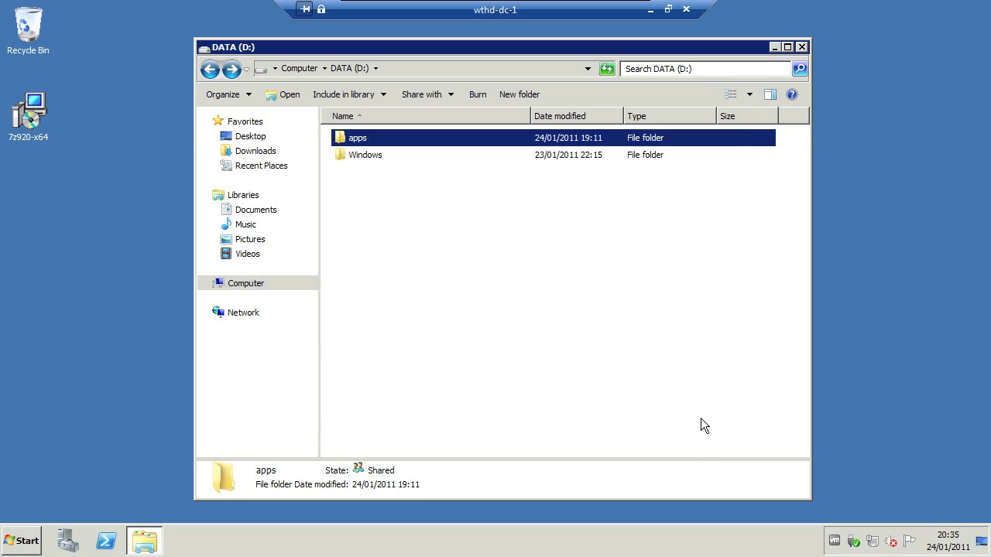
mouse_move(6, 548)
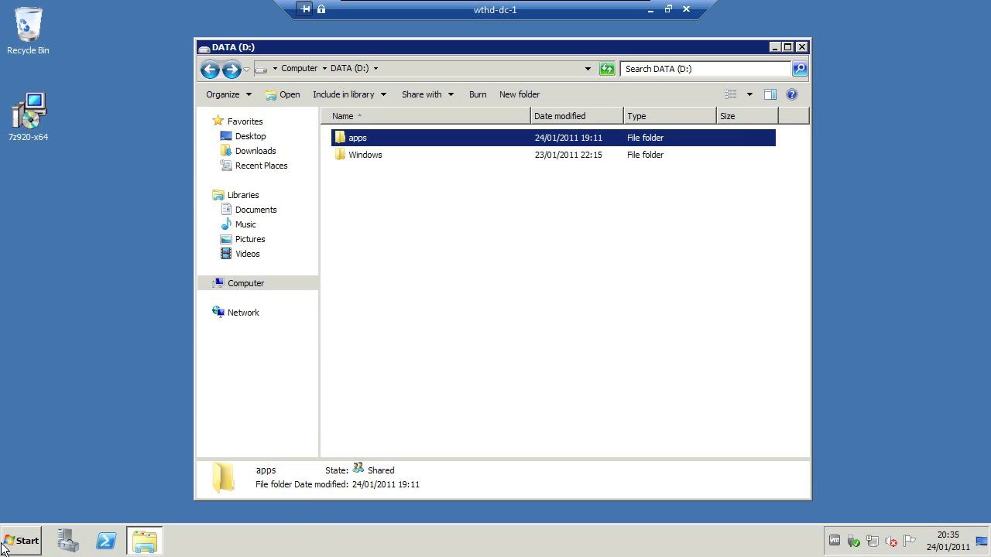
left_click(22, 541)
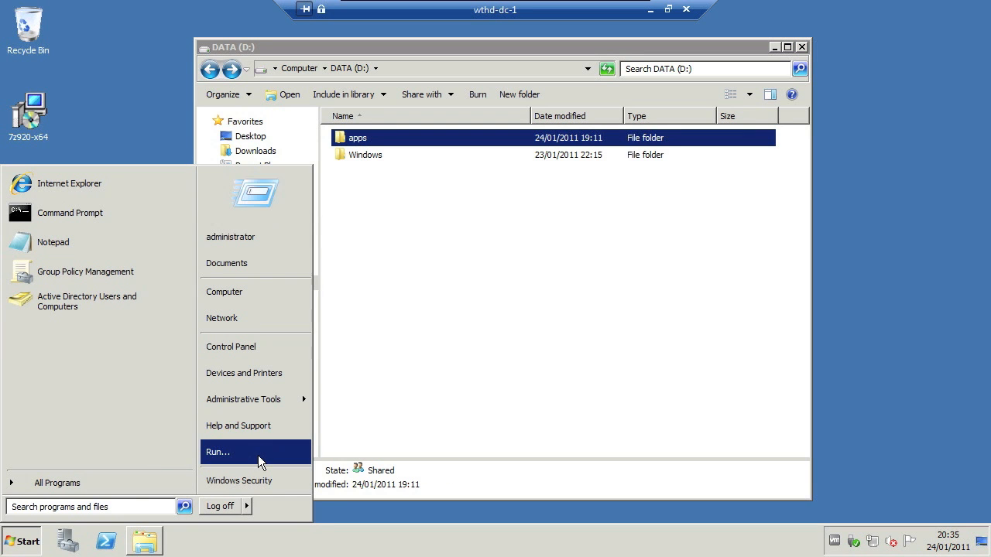
left_click(217, 452)
type("\\\\wthd-dc-1\\apps")
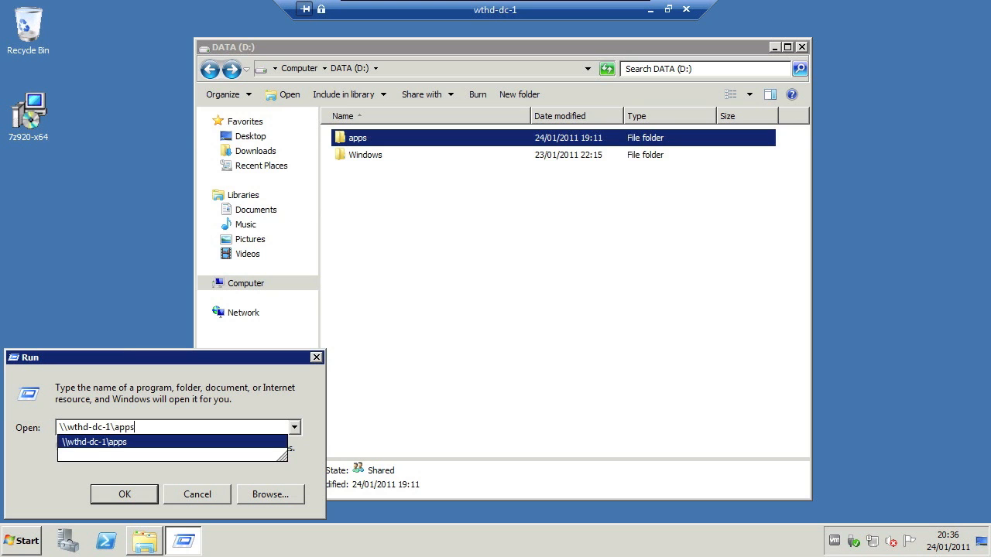
left_click(124, 494)
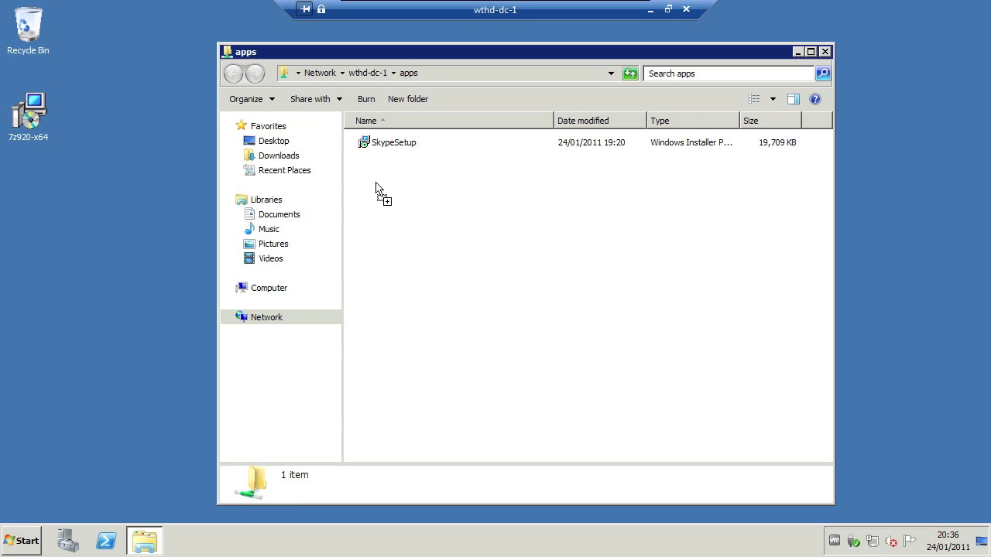
mouse_move(384, 190)
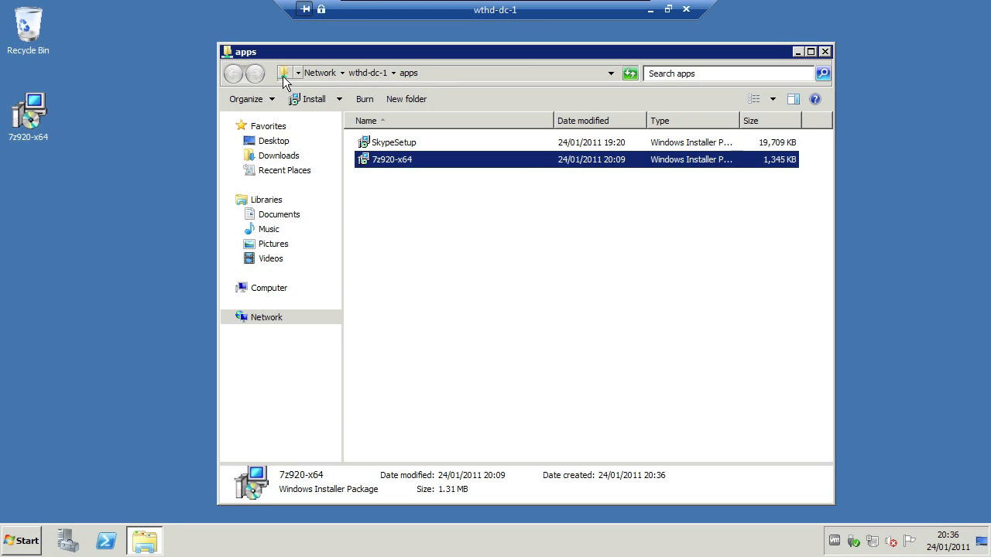
left_click(446, 73)
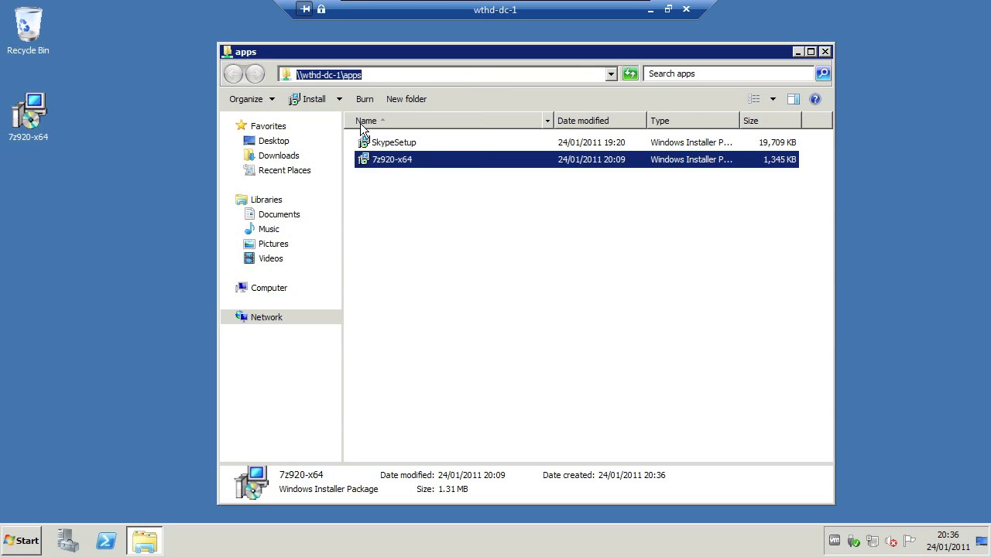
mouse_move(500, 103)
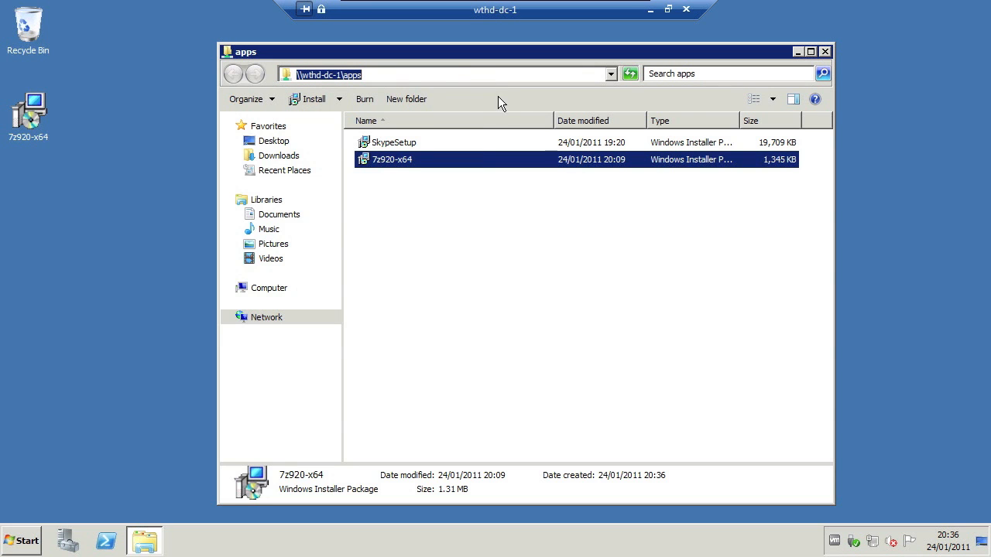
Step: Launch Group Policy Management from Administrative Tools and select the WIN_7 OU
left_click(825, 52)
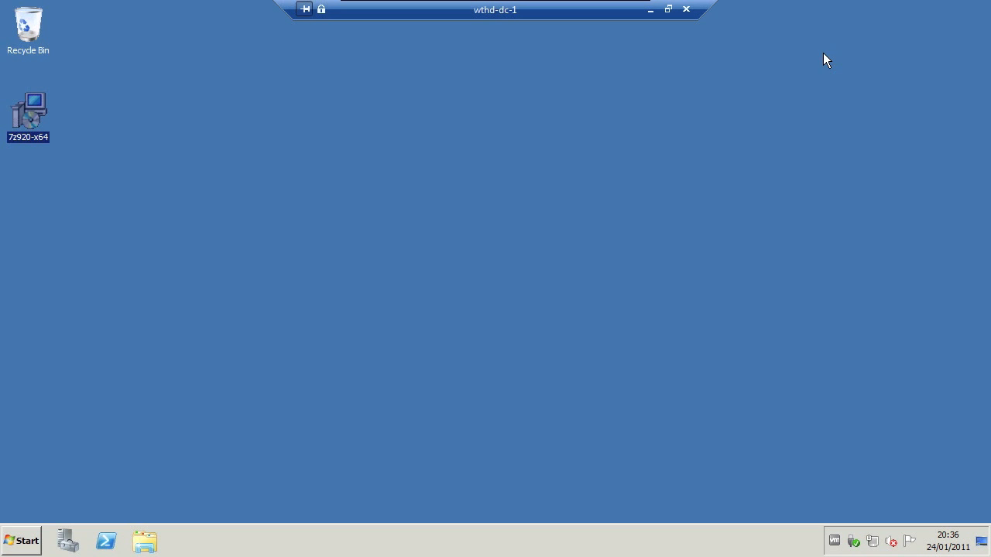
left_click(21, 540)
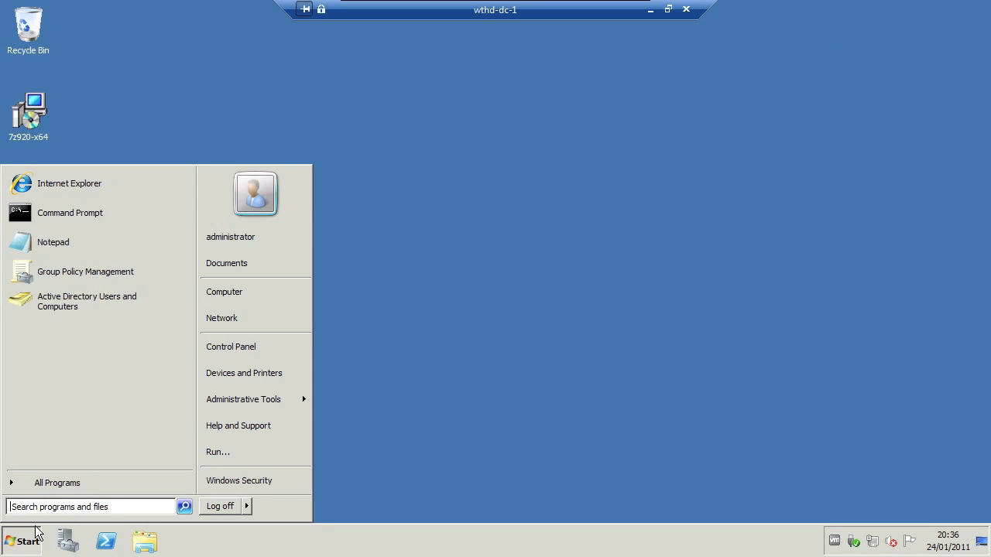
mouse_move(243, 399)
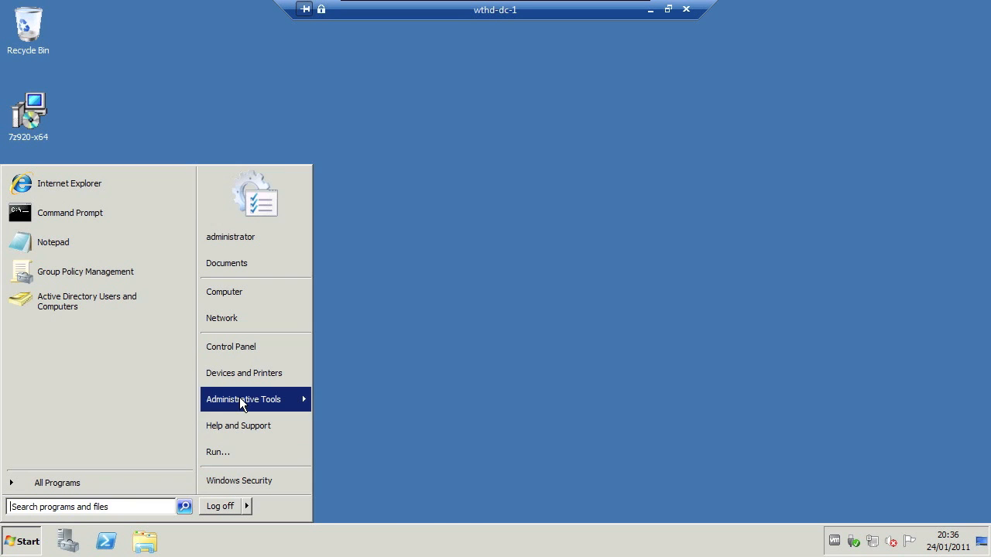
left_click(243, 399)
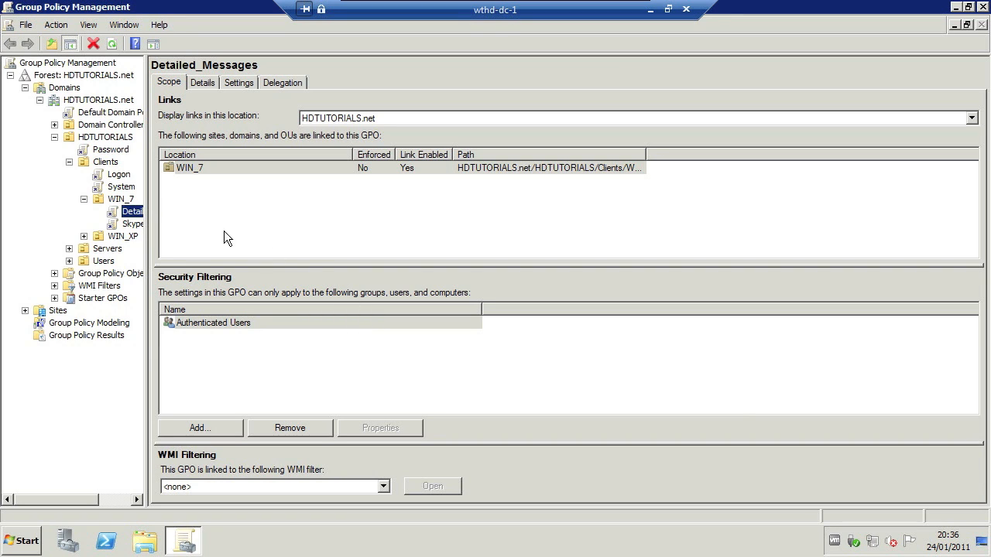
mouse_move(88, 139)
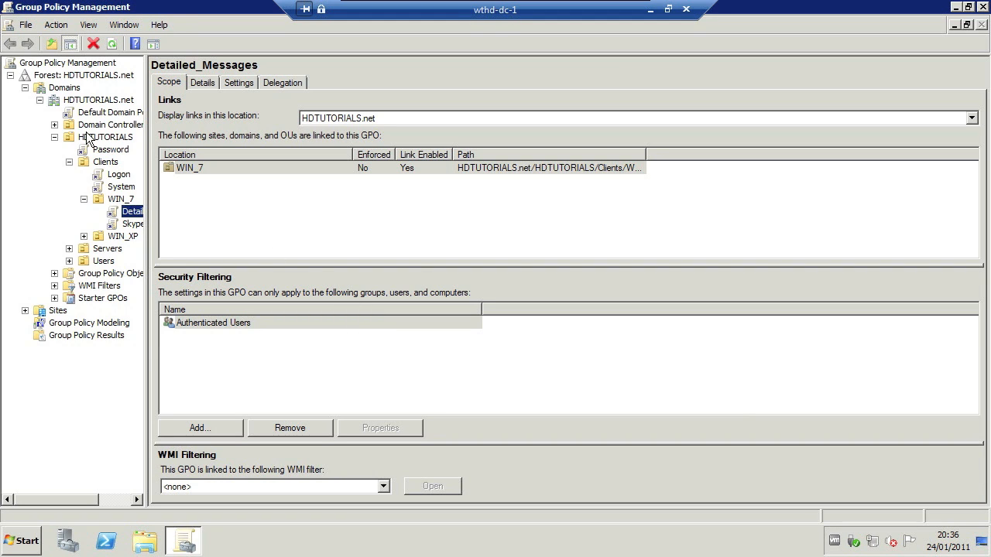
left_click(121, 199)
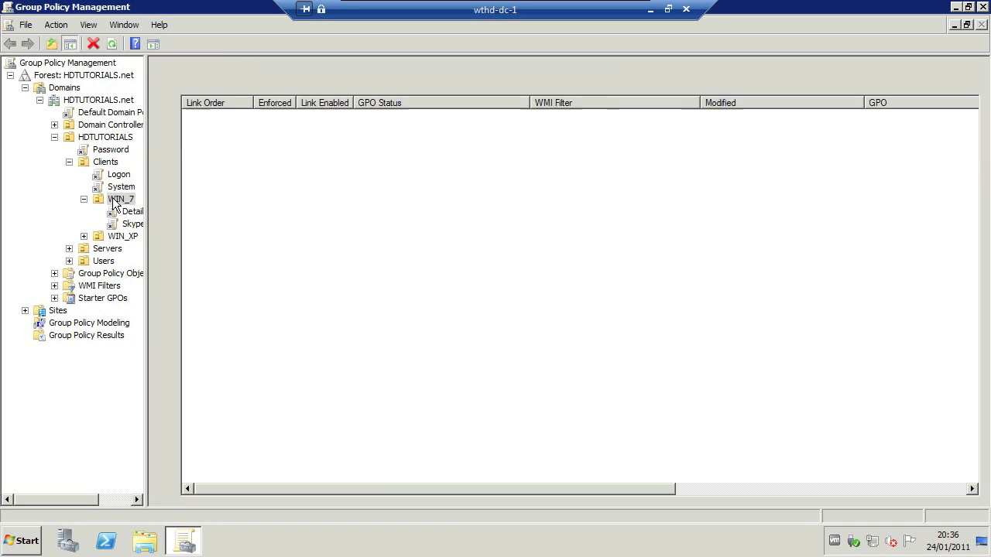
left_click(120, 199)
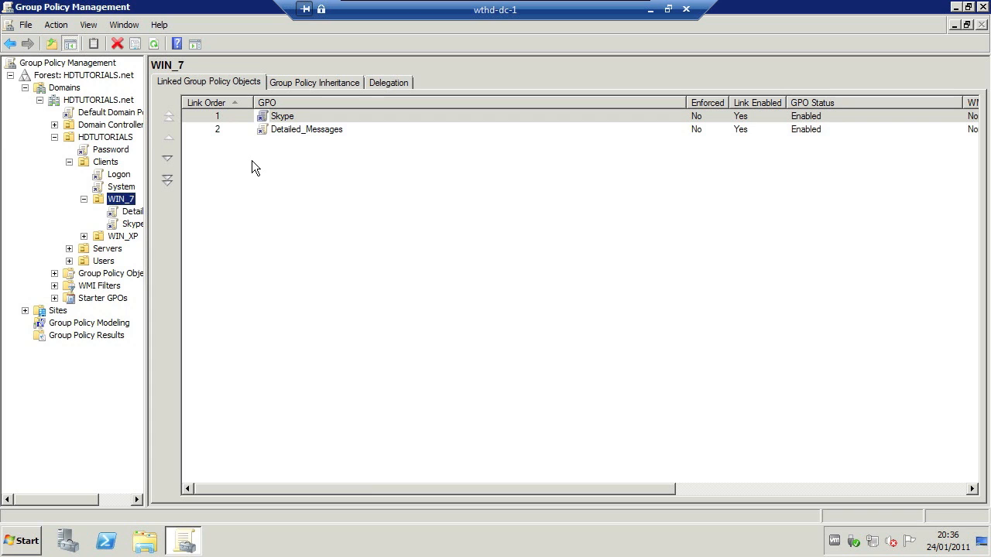
Step: Delete the Detailed_Messages link from WIN_7, leaving only Skype linked
left_click(307, 130)
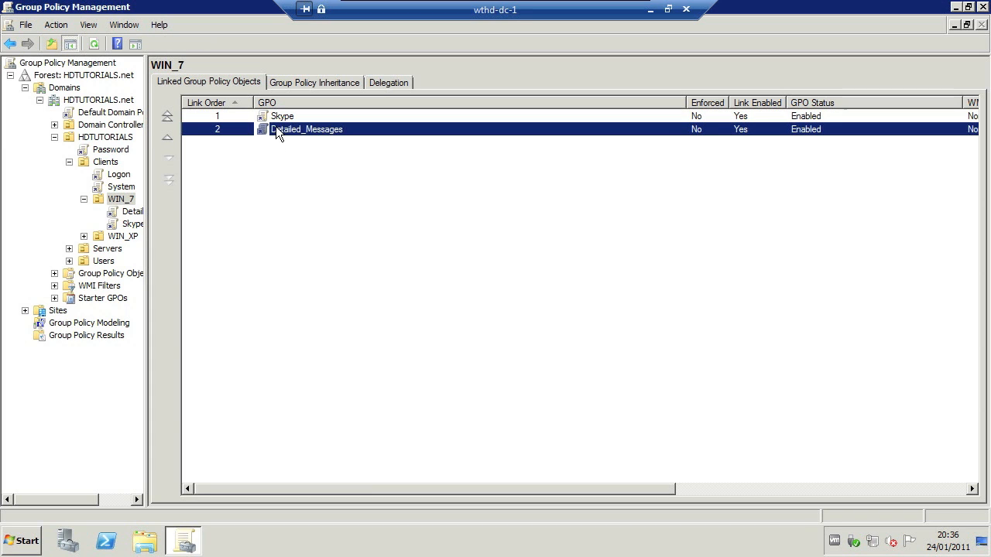
right_click(306, 129)
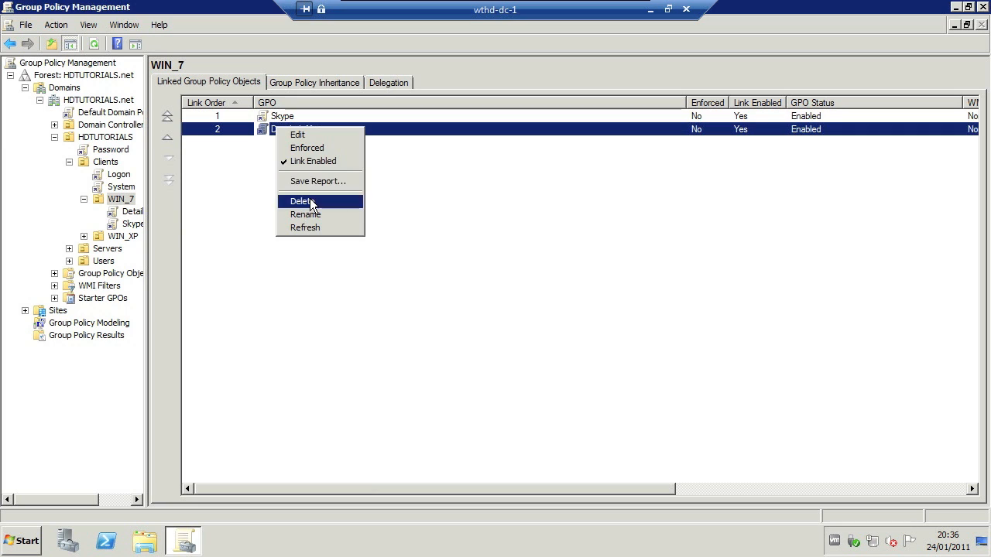
left_click(300, 202)
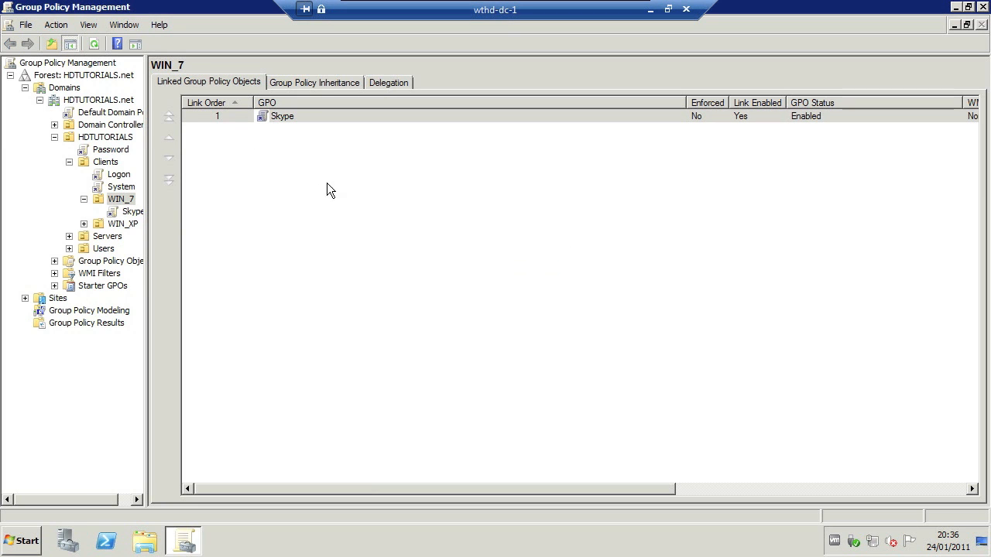
Step: Create a new GPO named 7-Zip linked to the WIN_7 OU
right_click(120, 199)
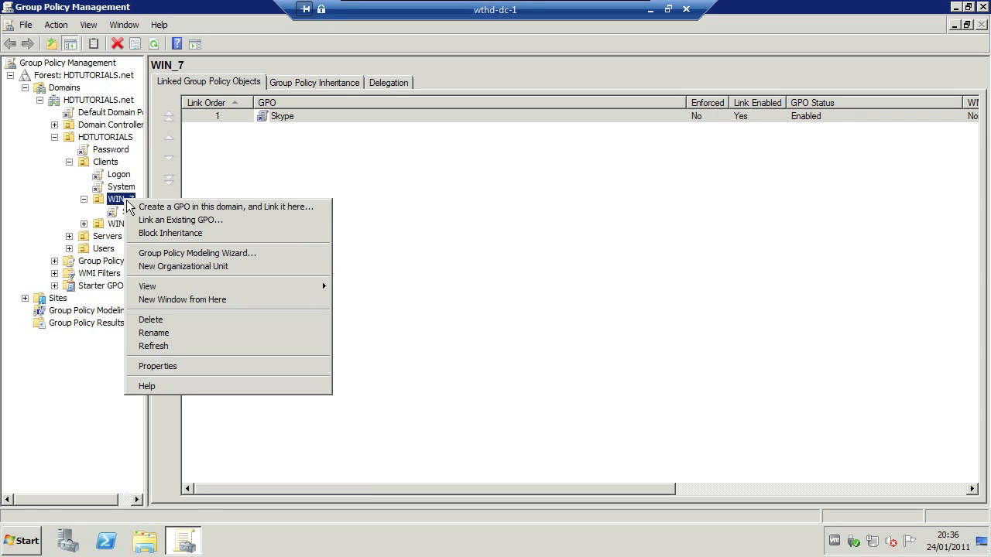
mouse_move(225, 207)
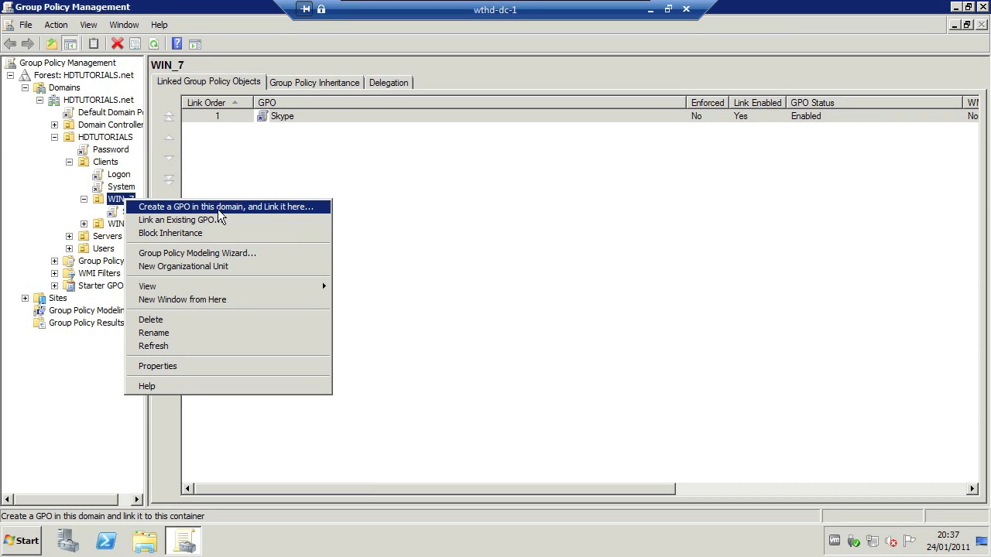
left_click(225, 206)
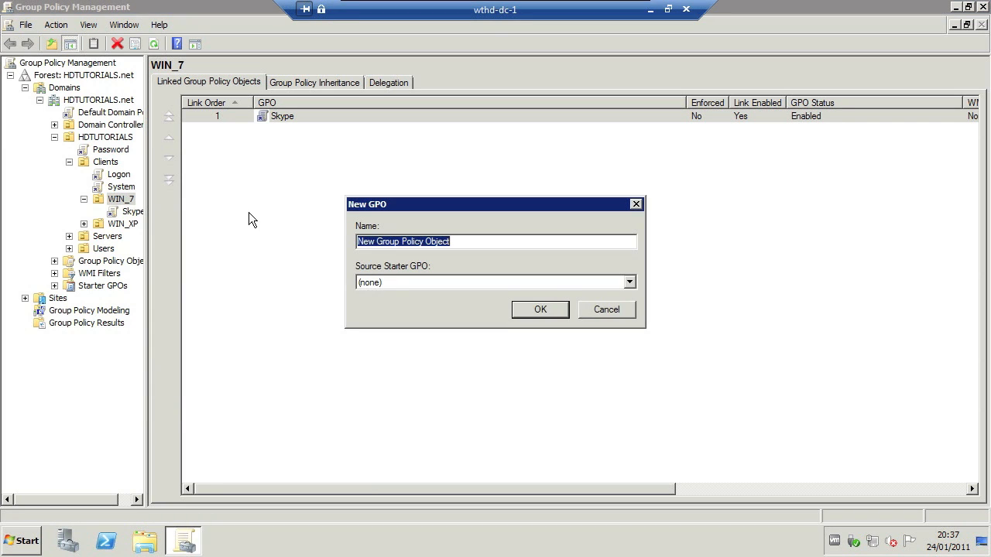
type("7-")
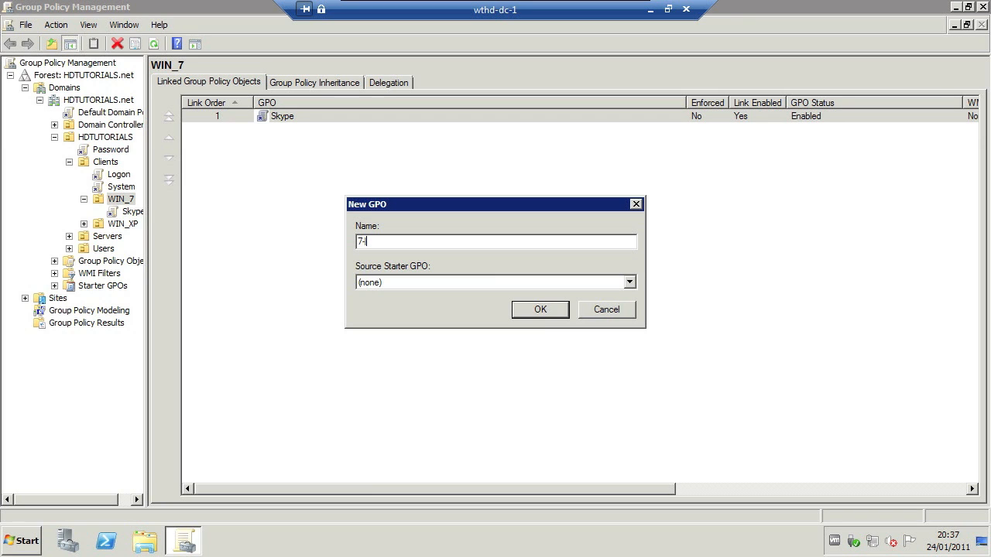
type("Z")
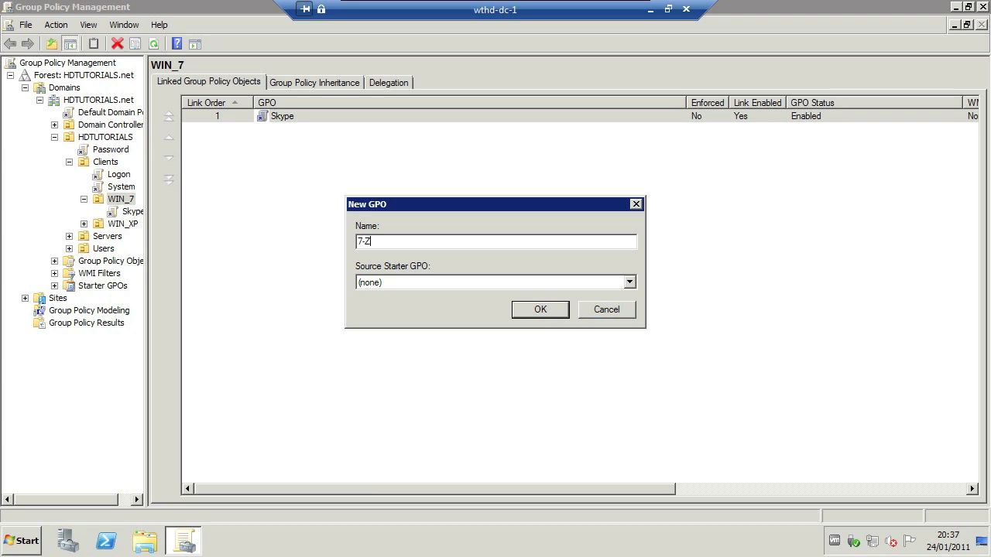
left_click(539, 310)
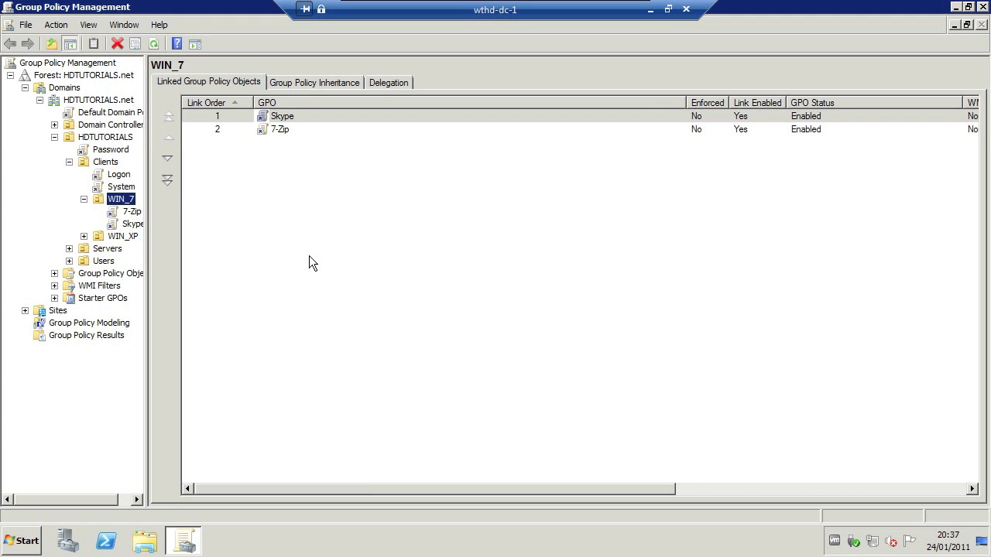
mouse_move(128, 213)
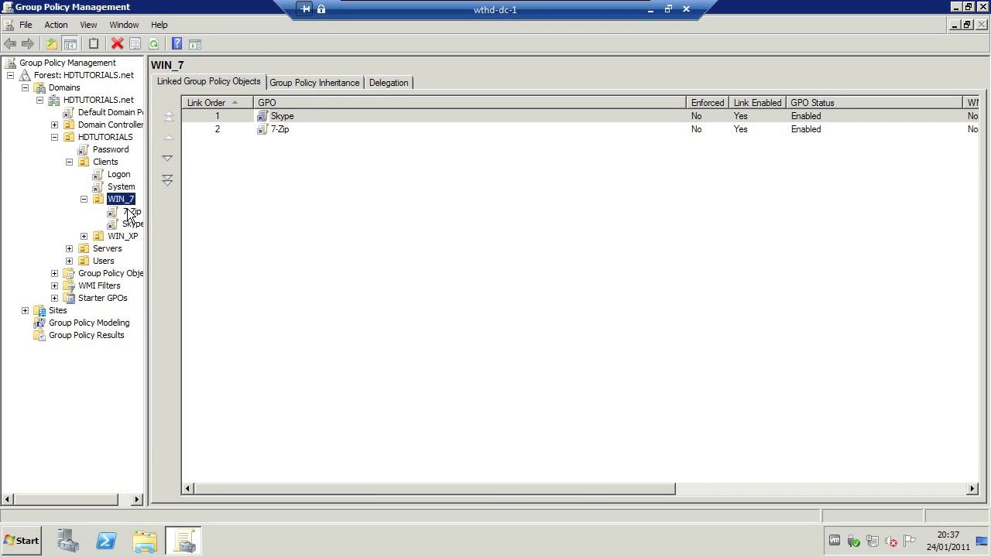
Step: Edit the 7-Zip GPO and navigate to Computer Configuration > Software Settings > Software installation
right_click(135, 211)
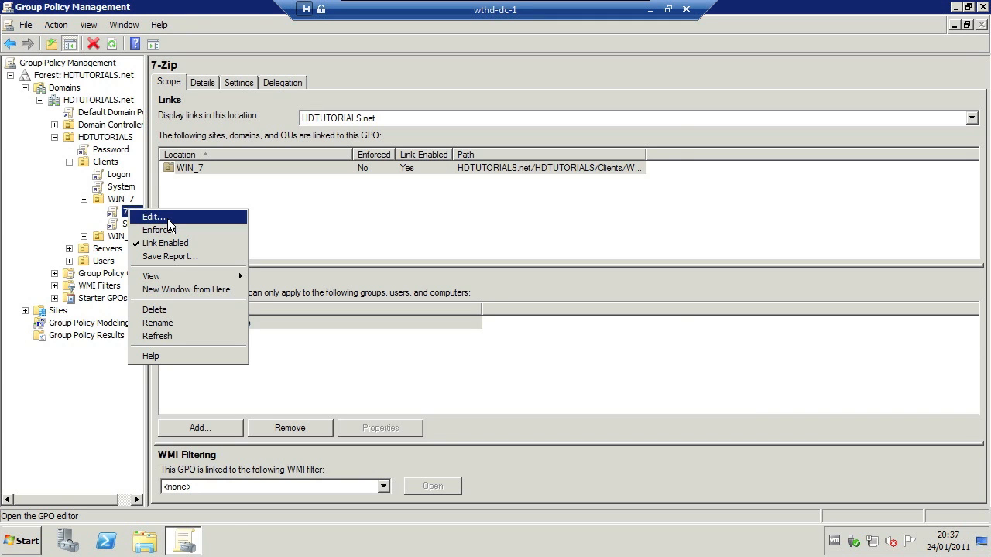
left_click(154, 216)
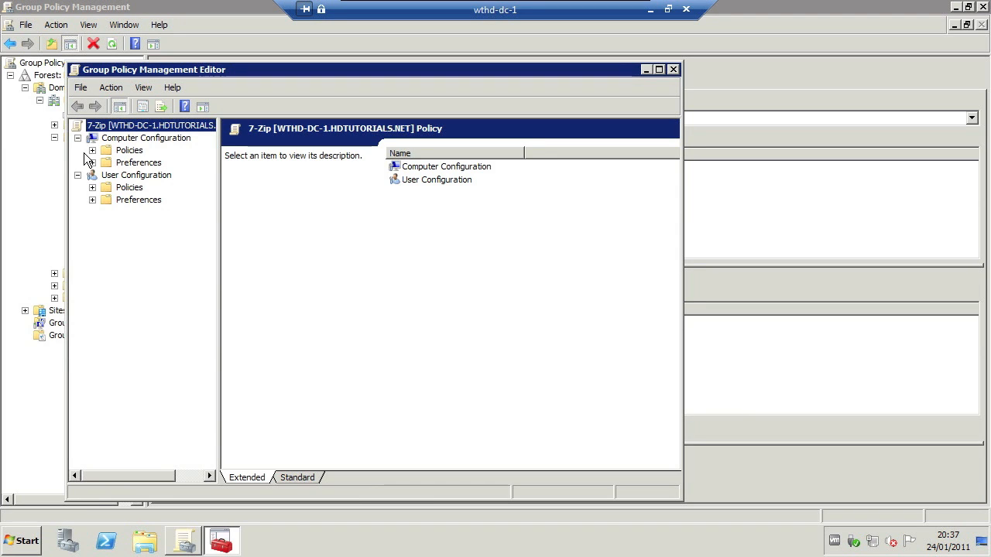
mouse_move(135, 147)
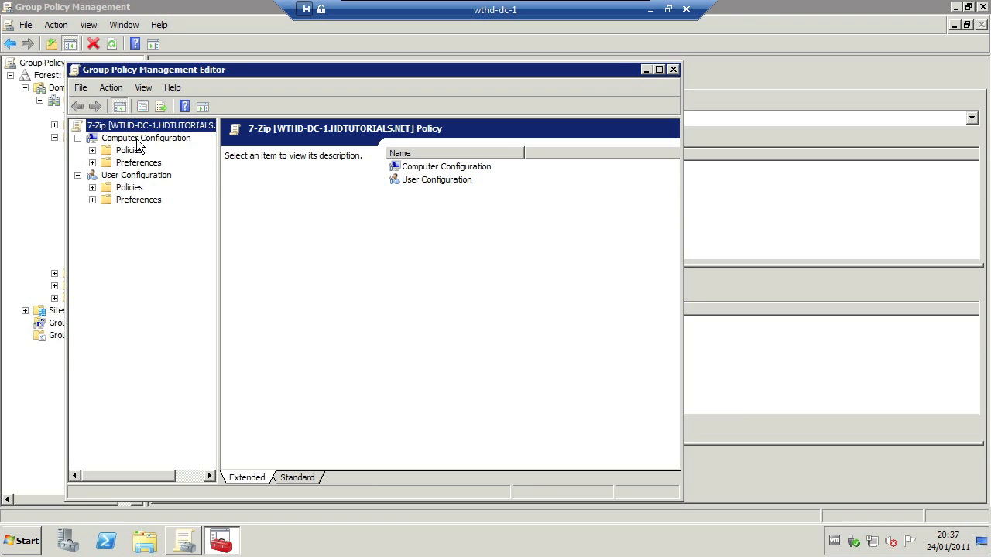
left_click(93, 151)
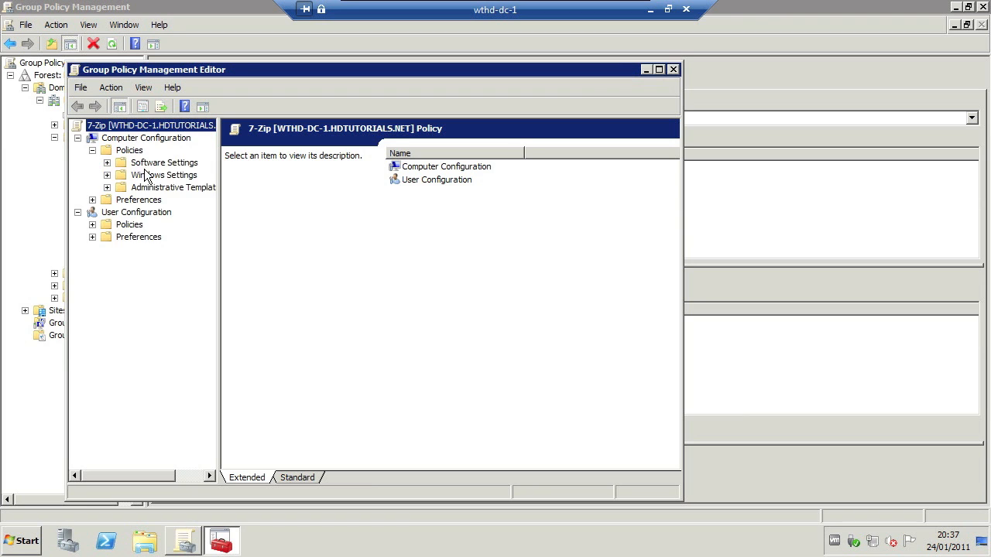
left_click(108, 163)
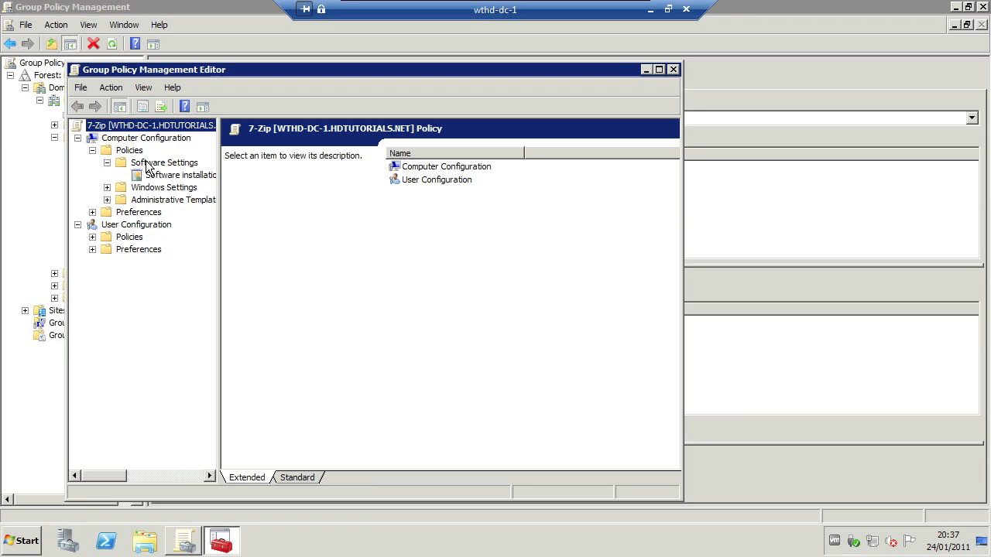
left_click(180, 174)
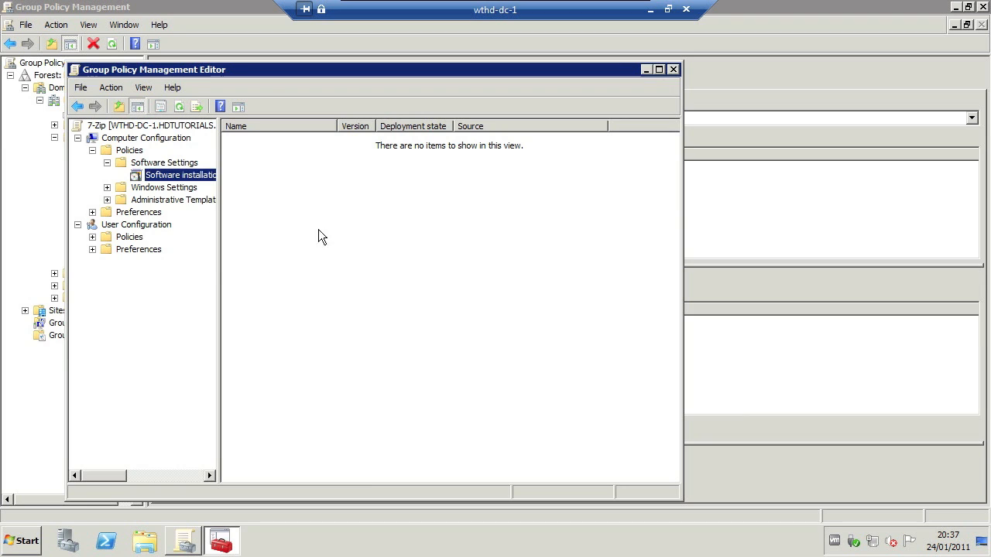
Step: Start a new software package and select 7z920-x64 from the \\wthd-dc-1\apps share
right_click(181, 175)
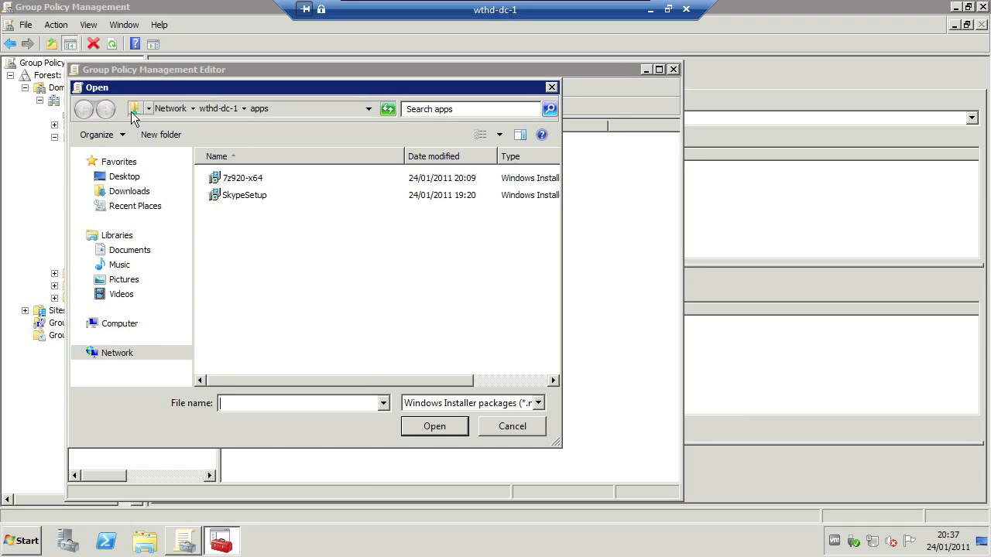
left_click(232, 109)
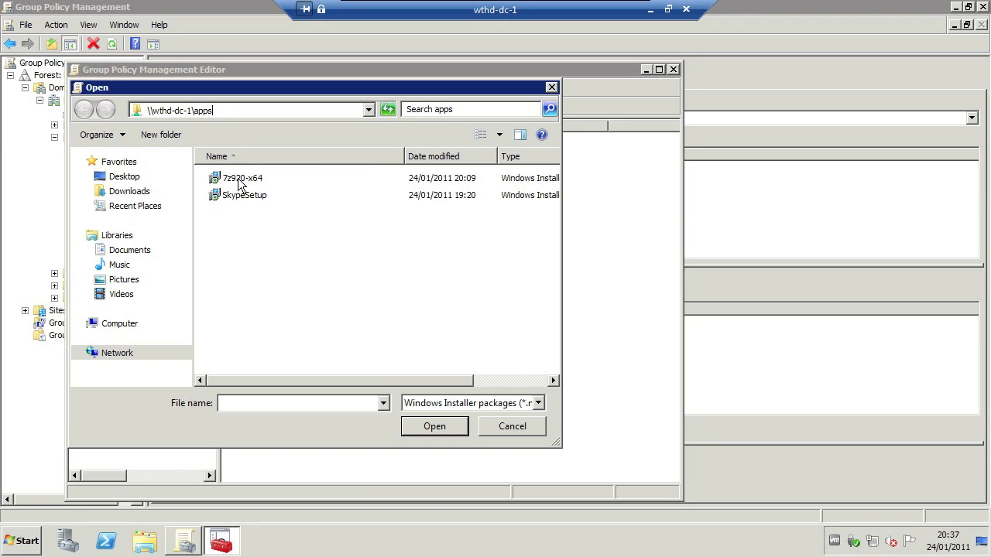
left_click(242, 177)
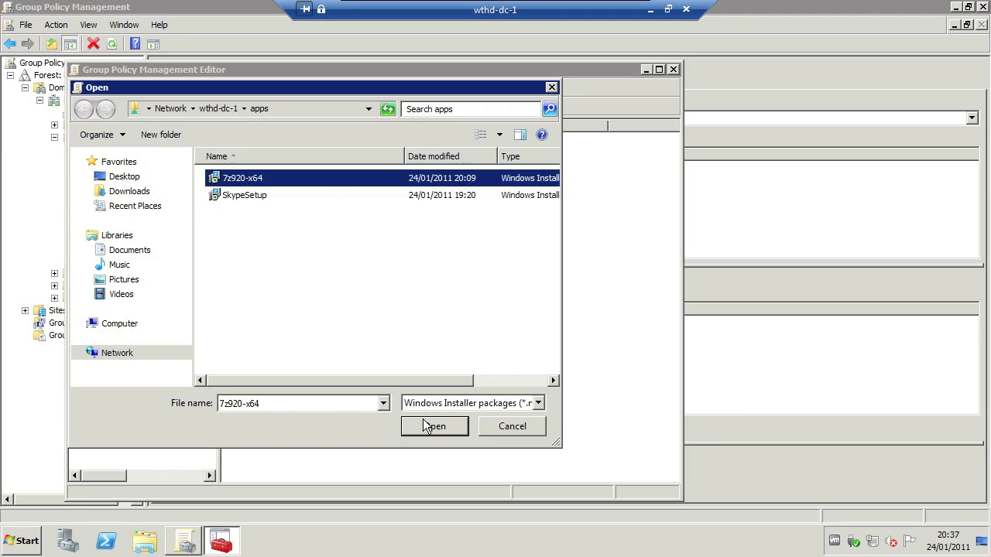
Step: Deploy the 7-Zip 9.20 (x64 edition) package as Assigned
left_click(434, 425)
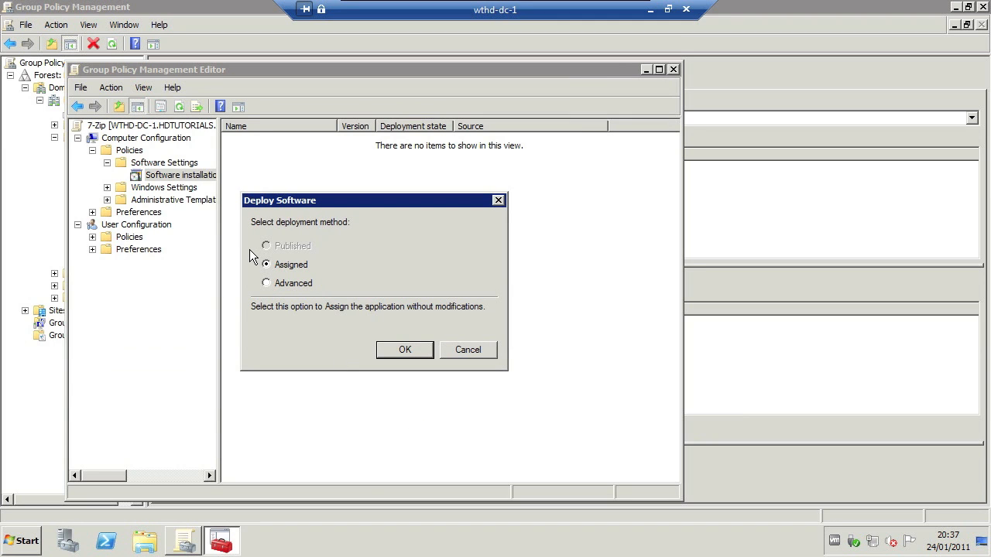
mouse_move(346, 237)
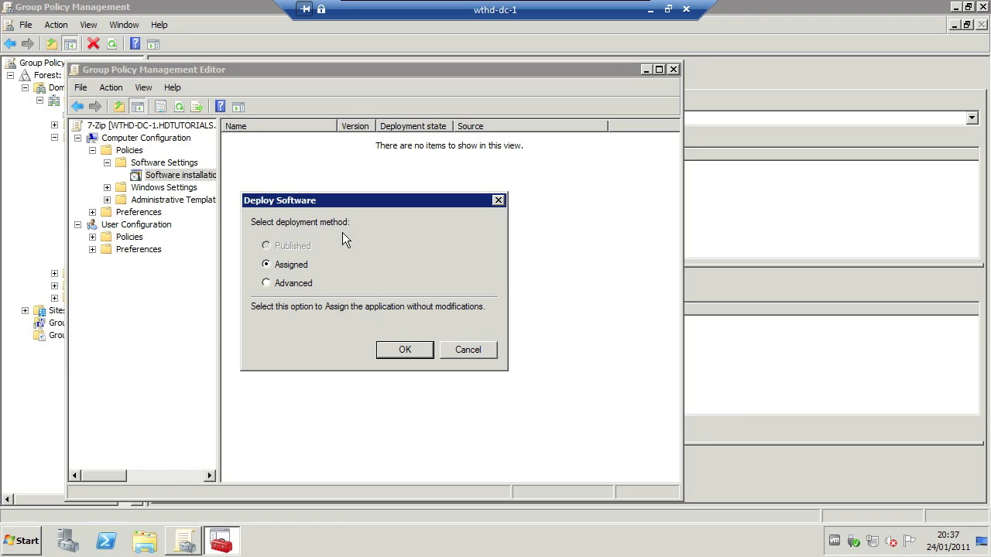
mouse_move(414, 334)
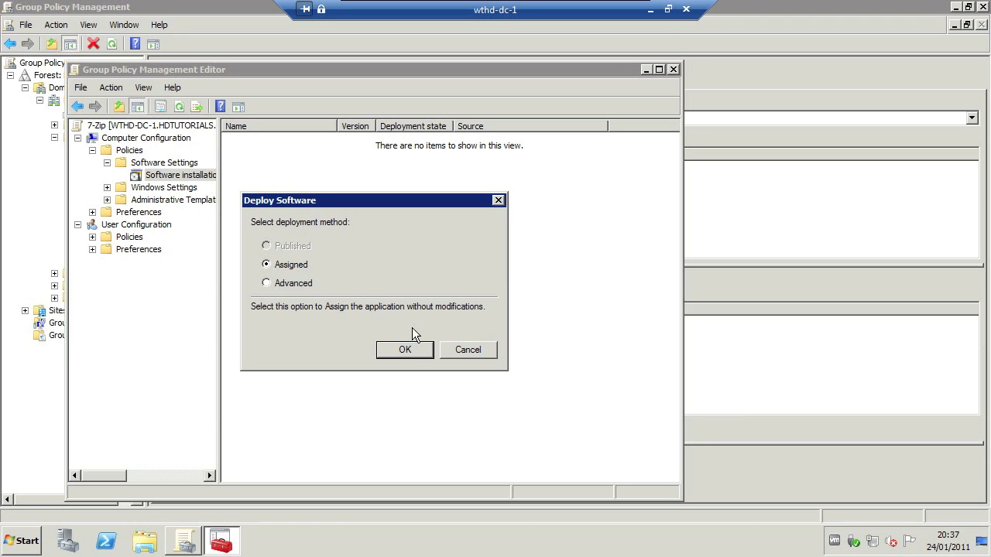
left_click(404, 350)
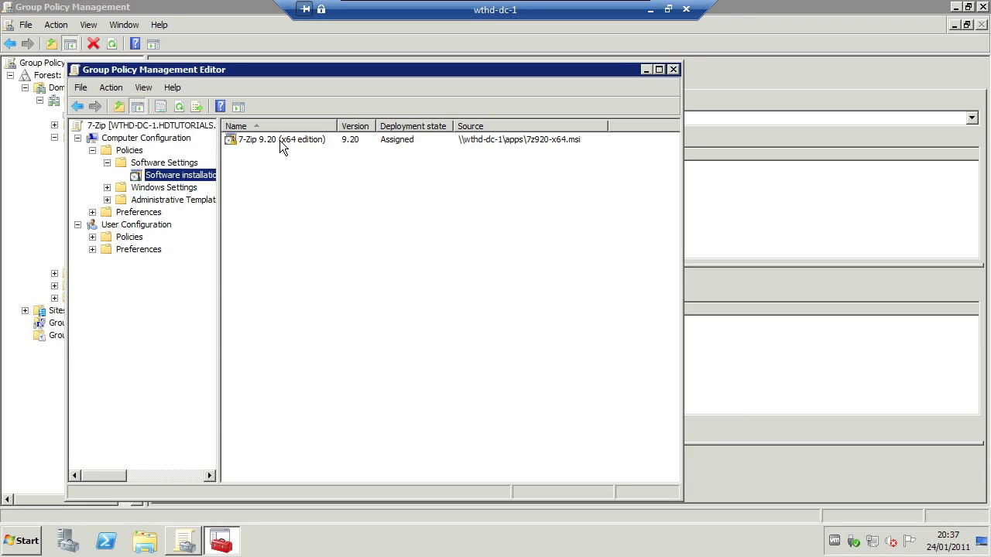
Step: In the 7-Zip package properties, set the advanced deployment option to ignore language
left_click(279, 140)
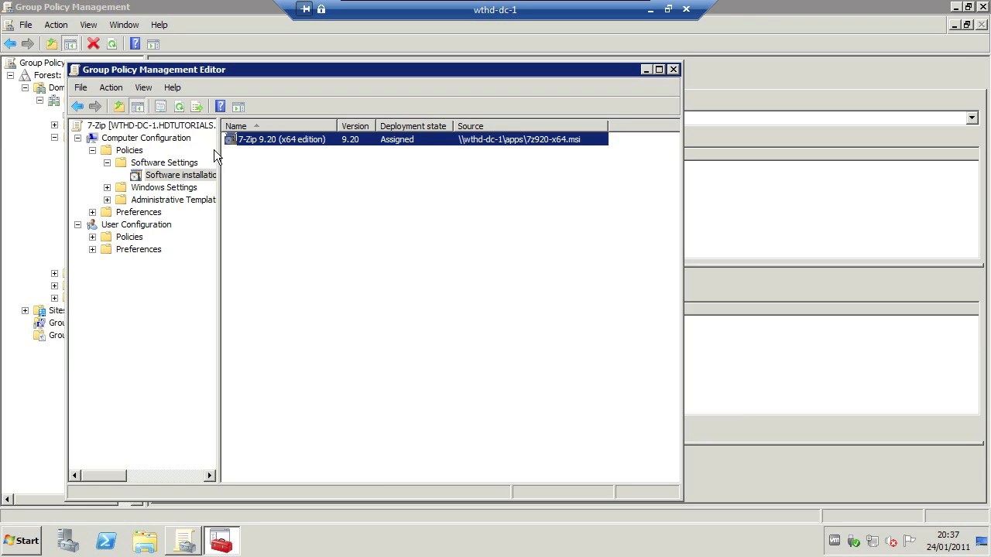
right_click(278, 139)
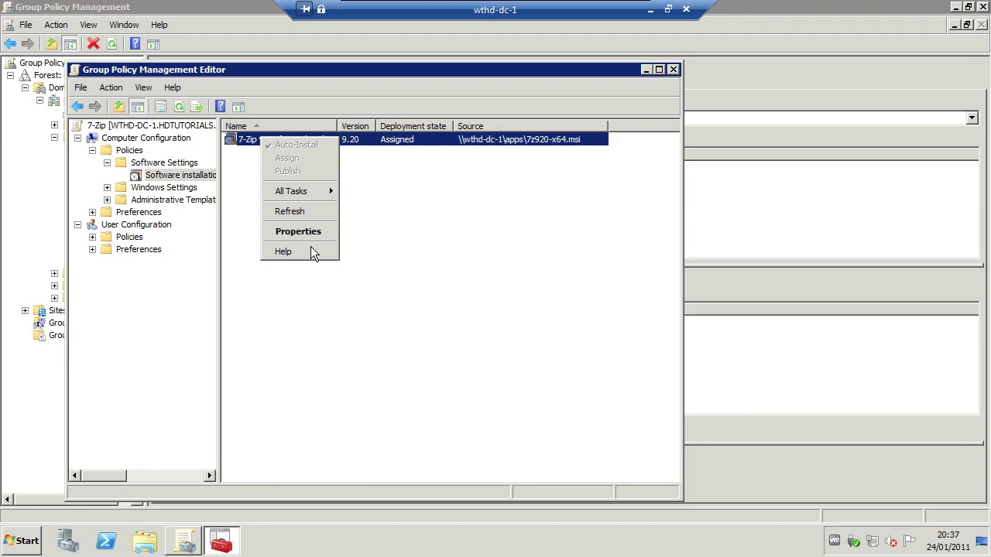
left_click(298, 231)
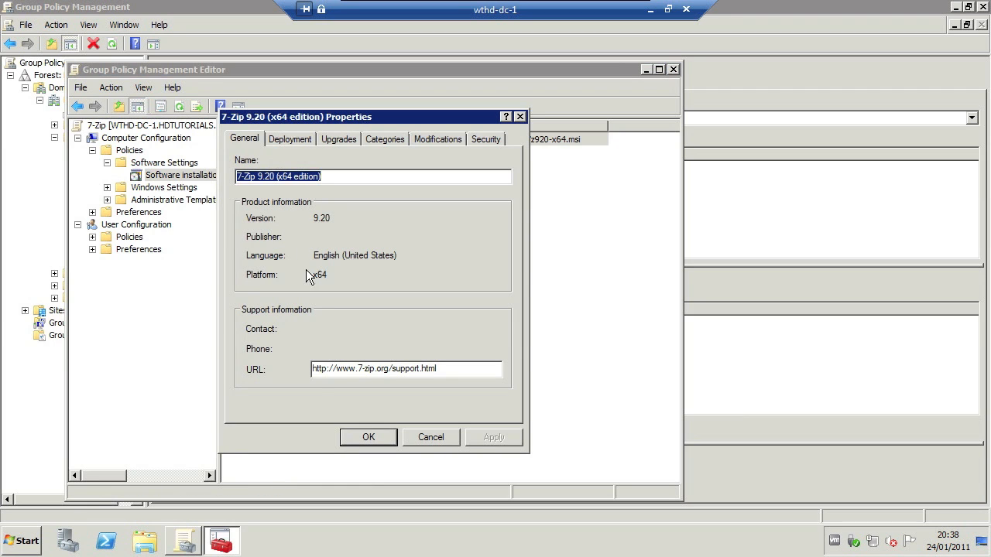
left_click(289, 138)
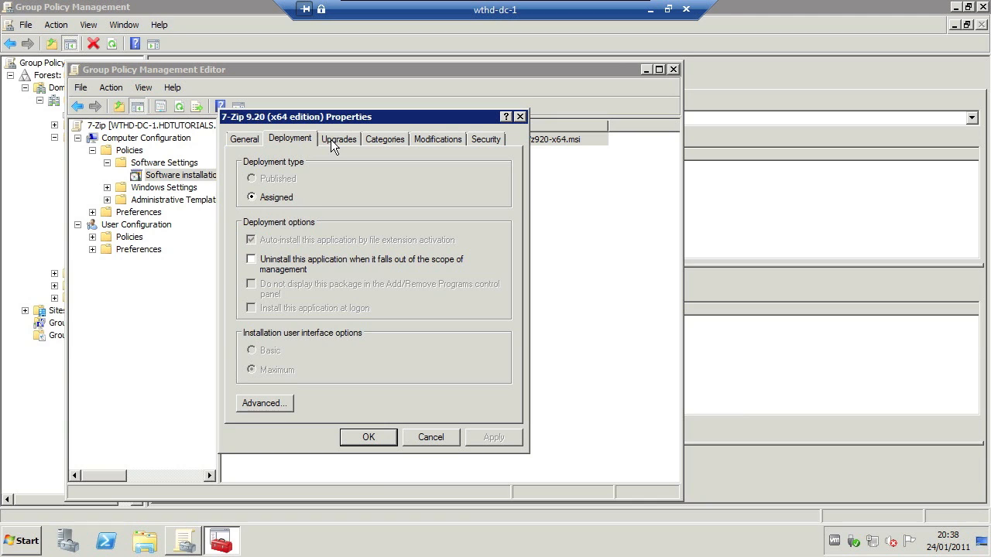
mouse_move(264, 411)
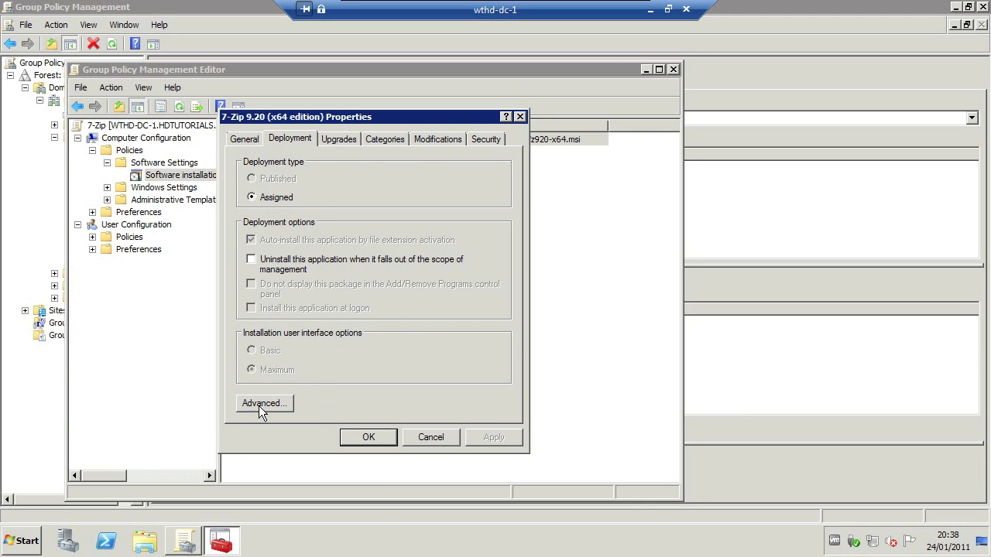
left_click(263, 404)
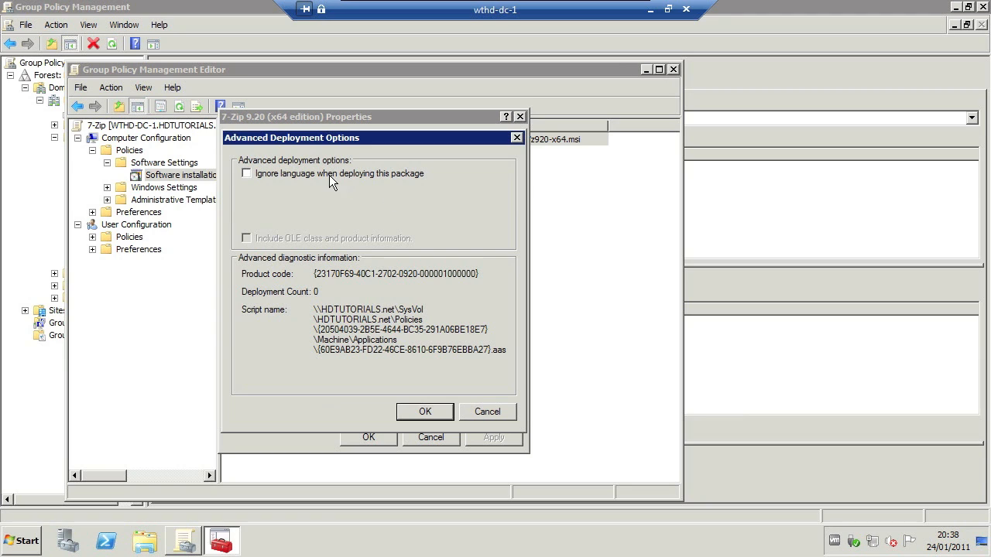
mouse_move(278, 176)
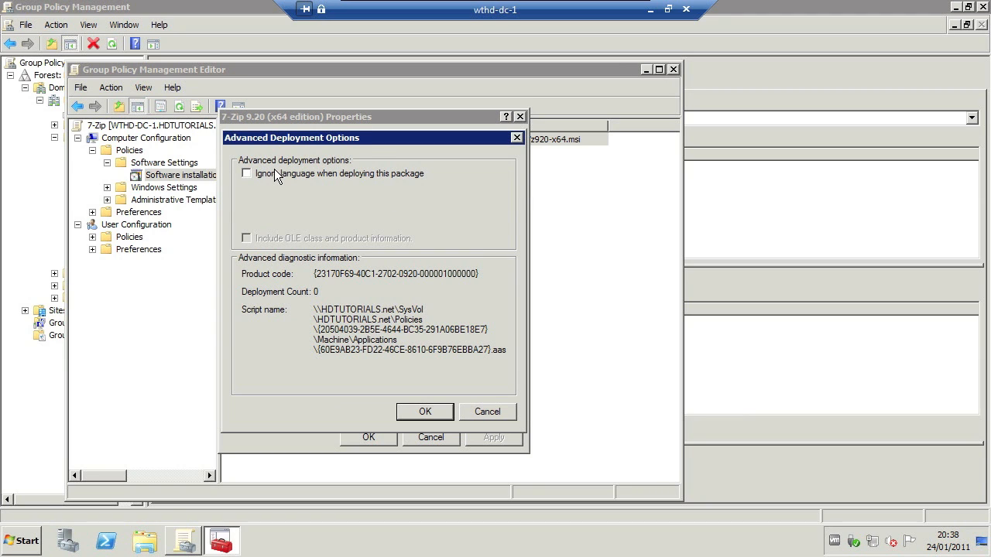
left_click(246, 174)
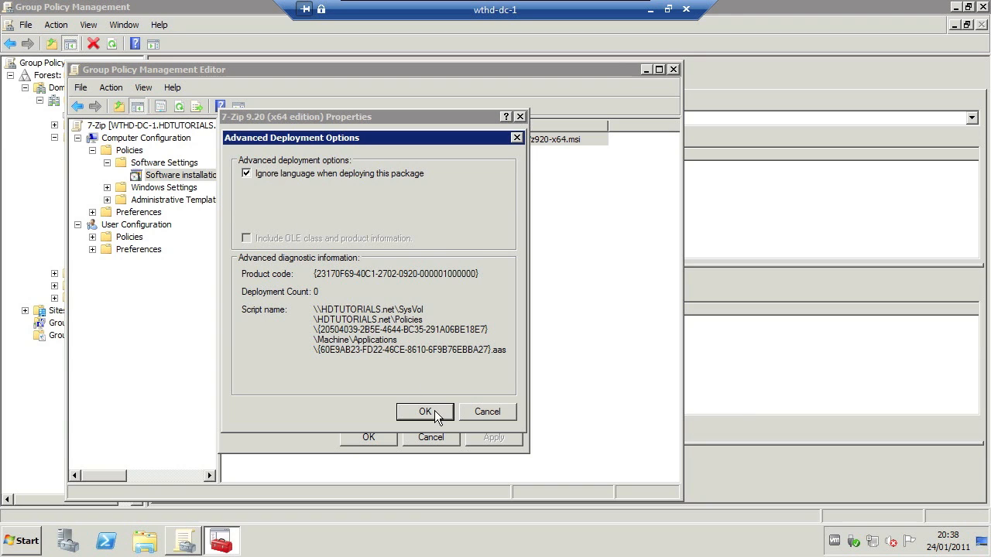
left_click(424, 411)
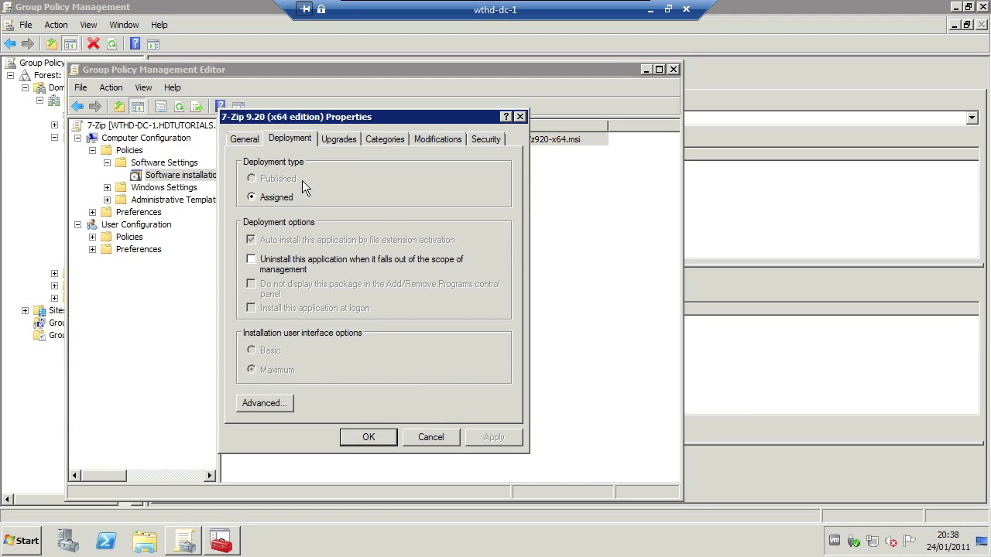
Step: Review the Upgrades, Modifications, Security and General tabs, then close the properties
left_click(338, 138)
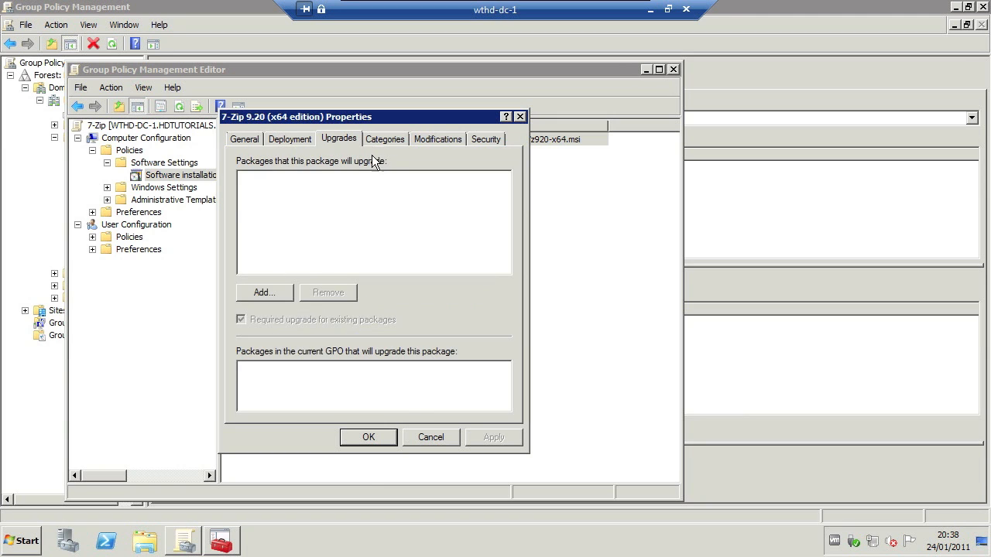
left_click(437, 139)
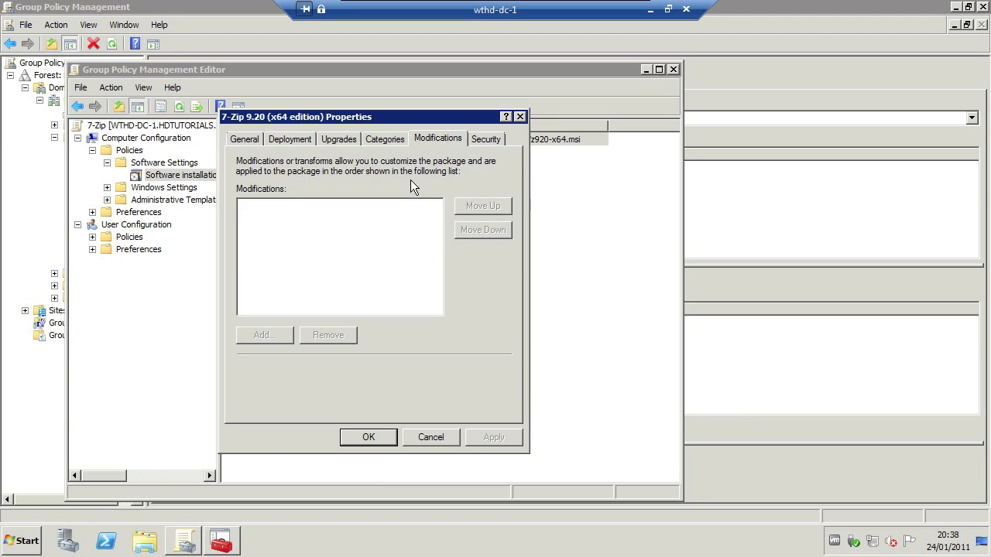
mouse_move(487, 151)
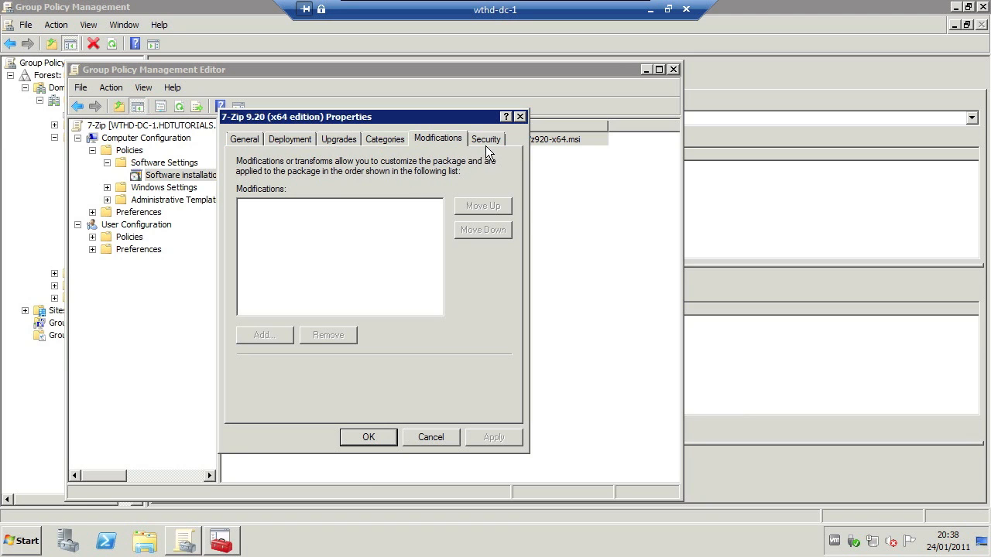
left_click(486, 138)
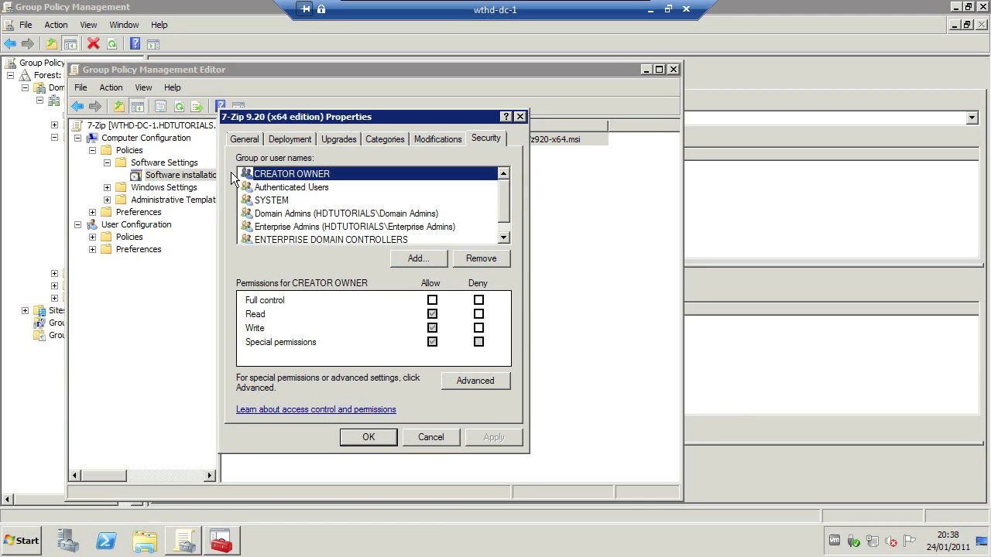
left_click(244, 139)
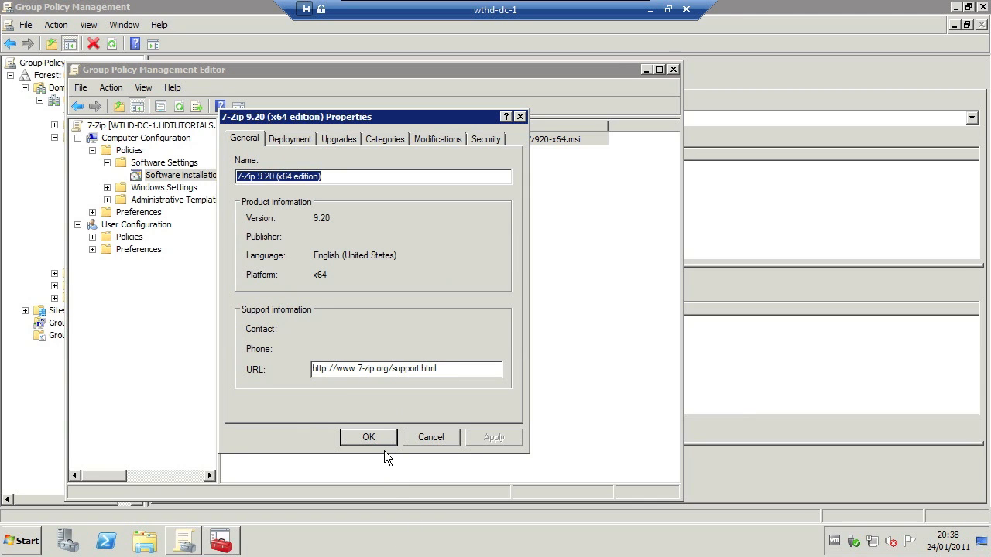
left_click(369, 437)
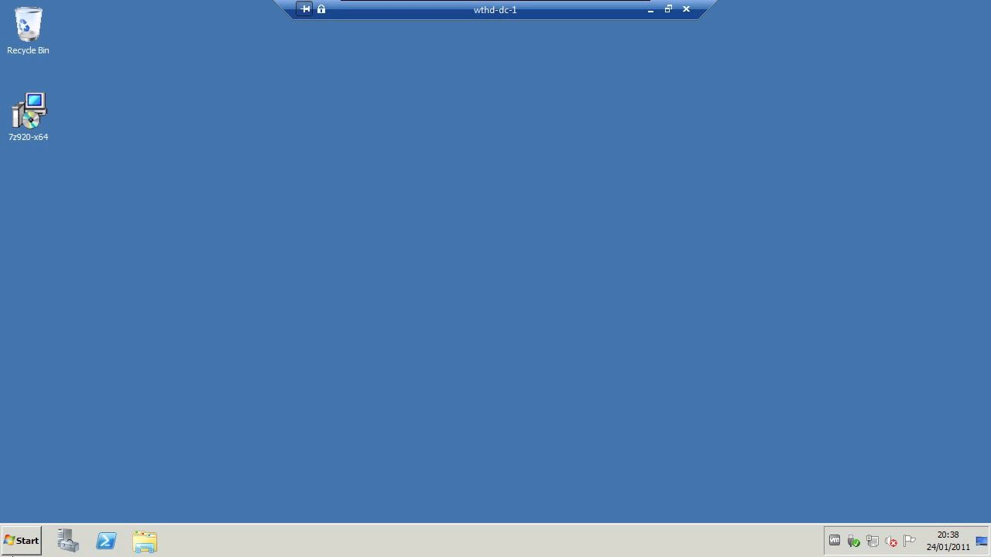
Step: Check the client computer account under Clients > WIN_7 in Active Directory Users and Computers
left_click(21, 540)
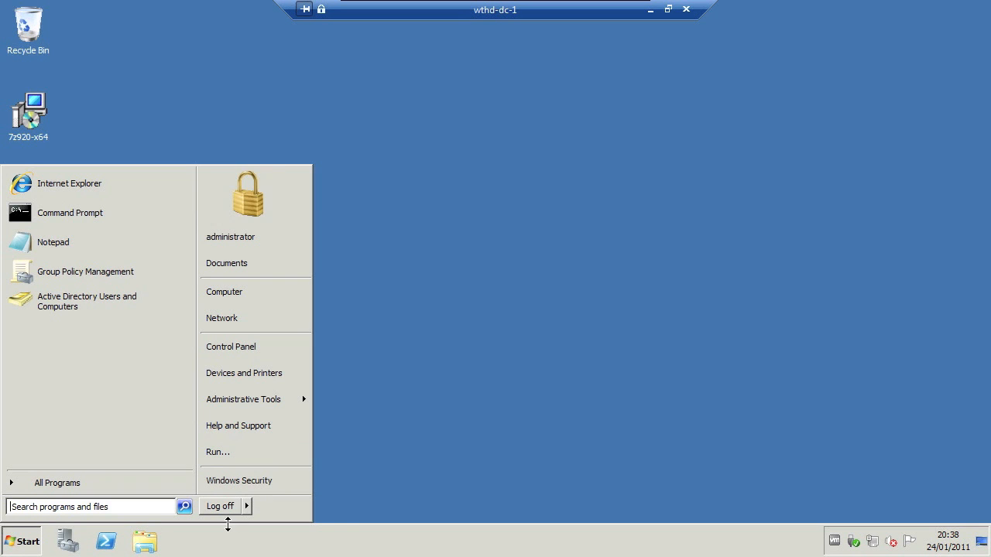
left_click(247, 507)
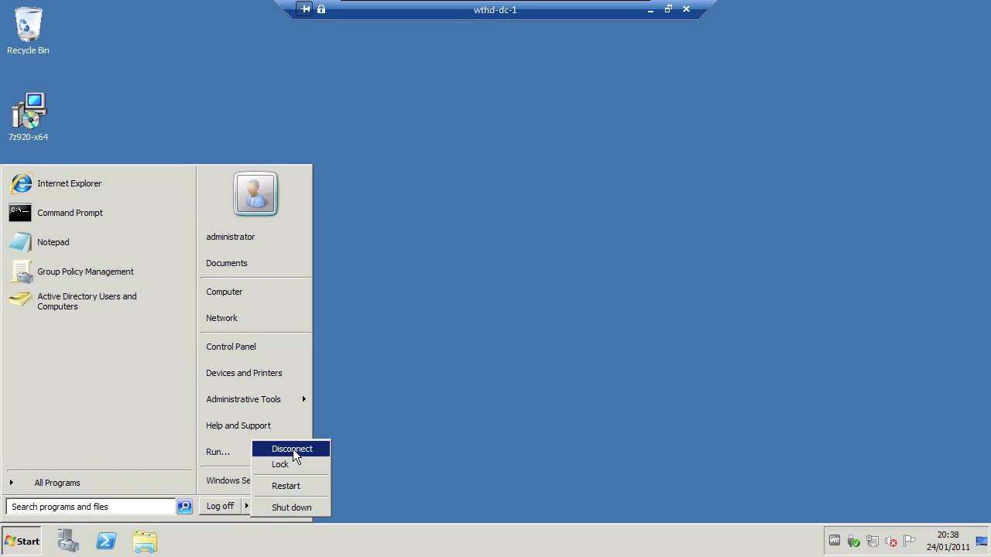
mouse_move(292, 507)
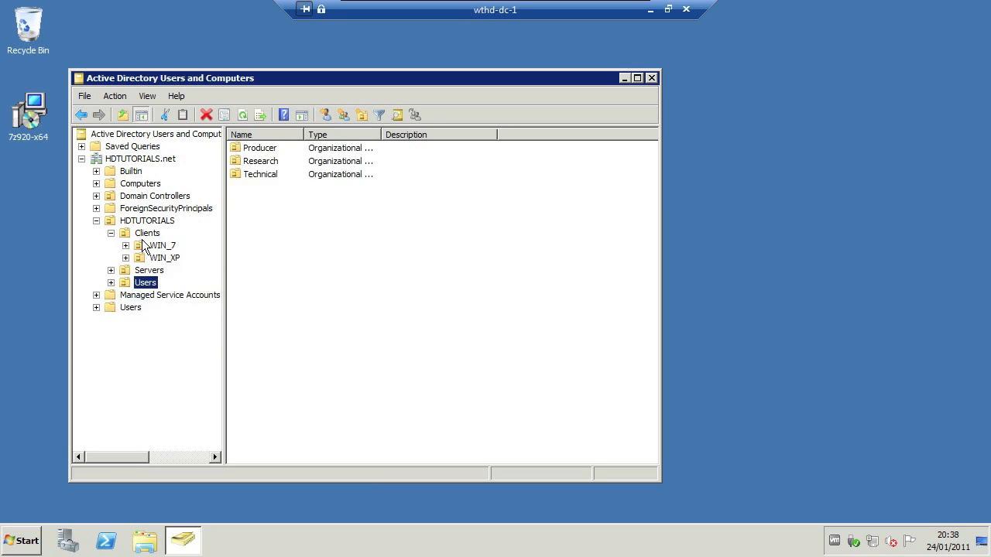
left_click(160, 245)
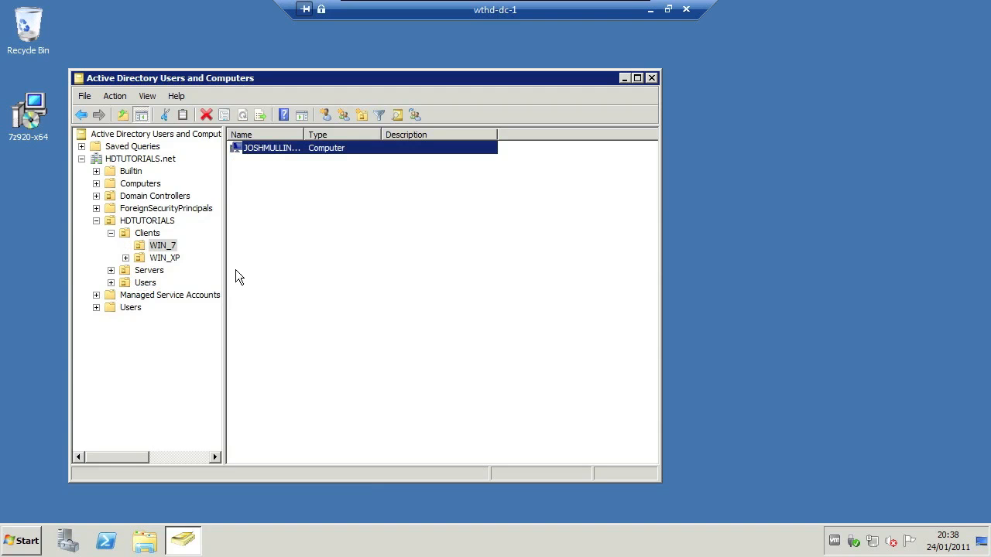
mouse_move(163, 246)
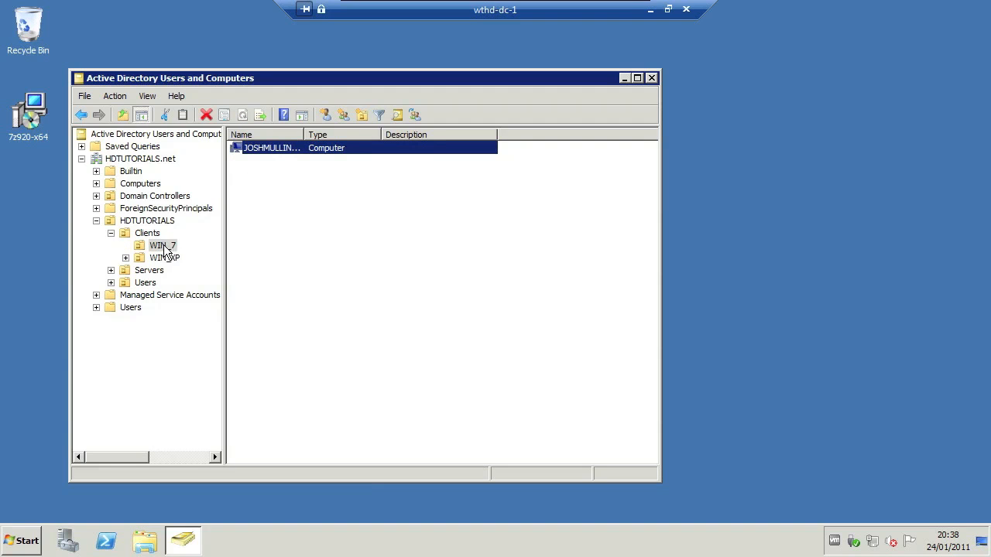
left_click(651, 77)
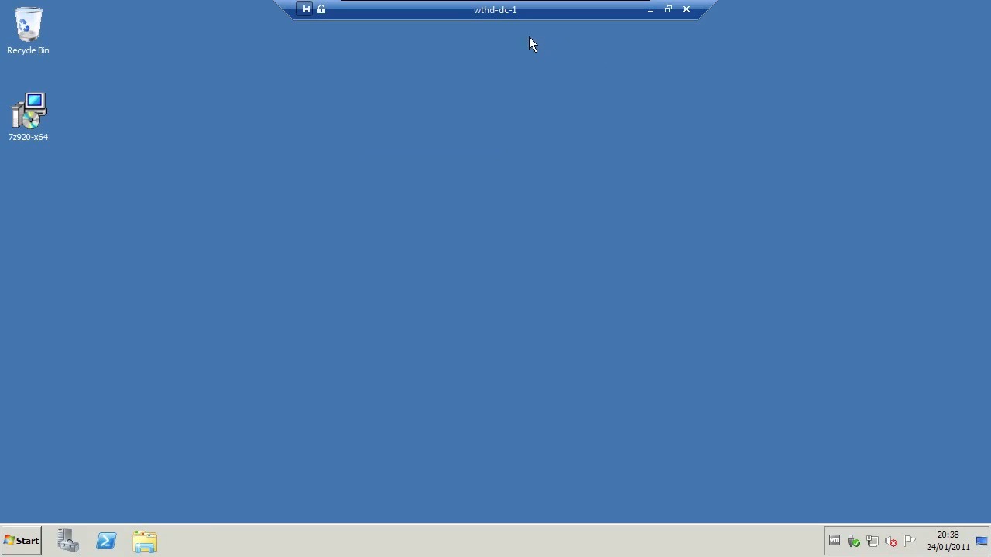
Step: Disconnect the Remote Desktop session to the domain controller
left_click(685, 9)
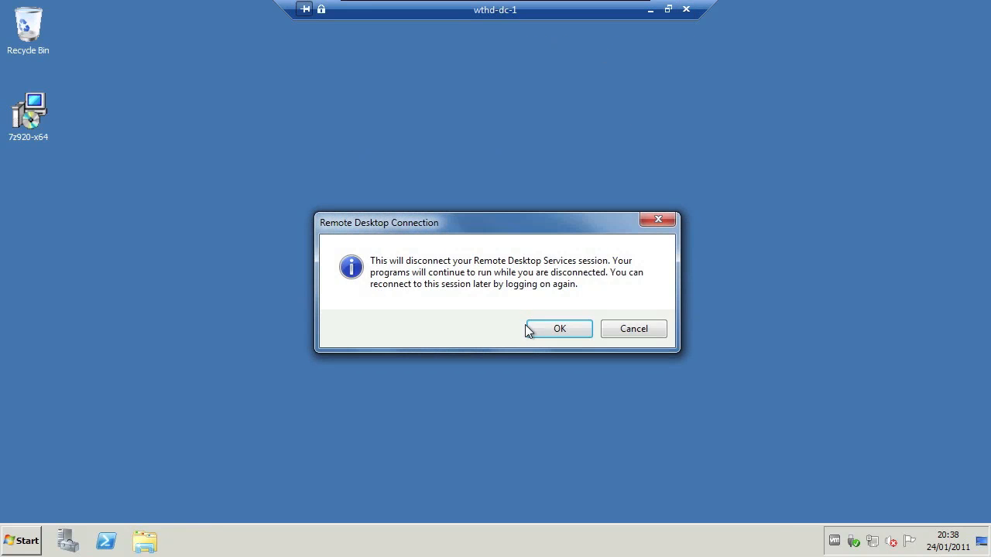
left_click(559, 329)
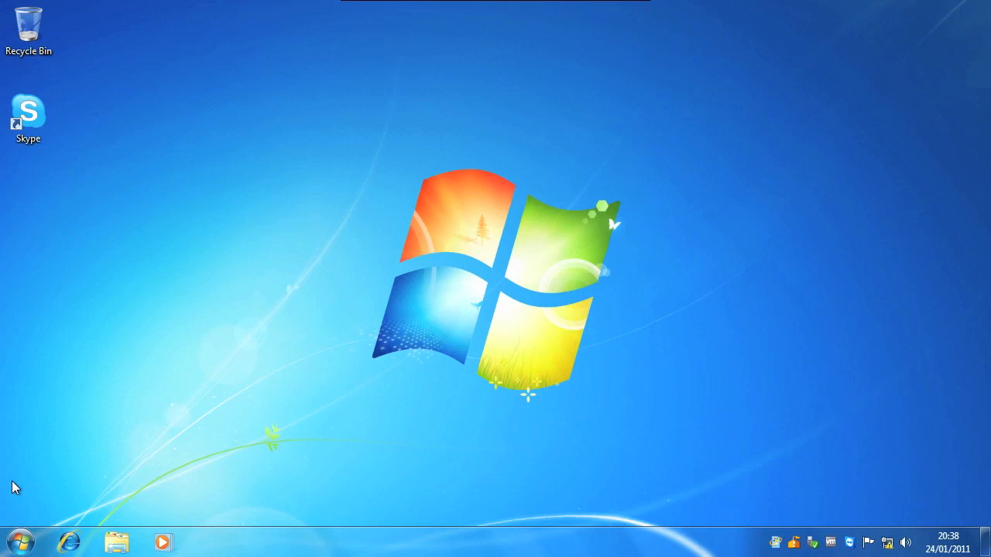
Step: Run 'gpupdate /force' from a Start-menu cmd prompt and answer Y to restart the client
left_click(19, 540)
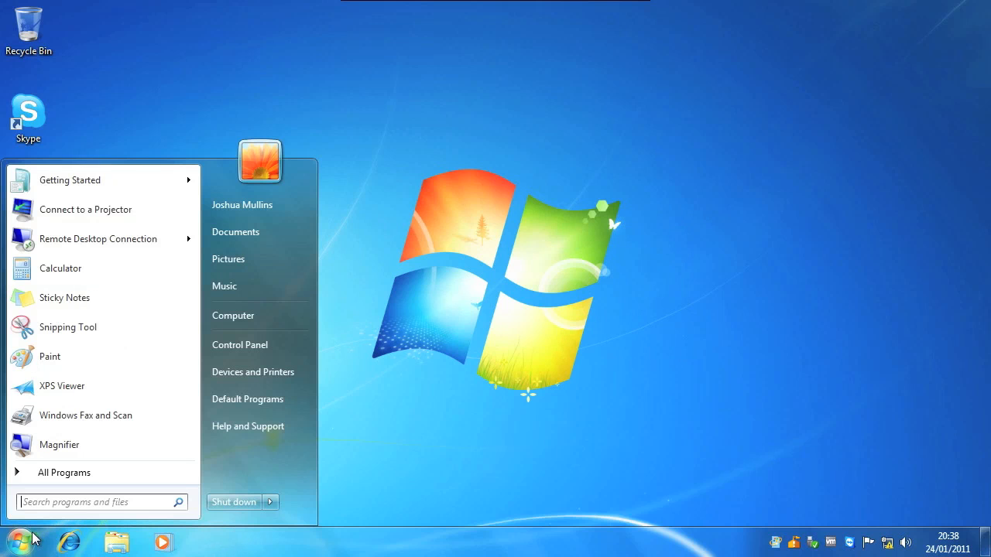
type("c")
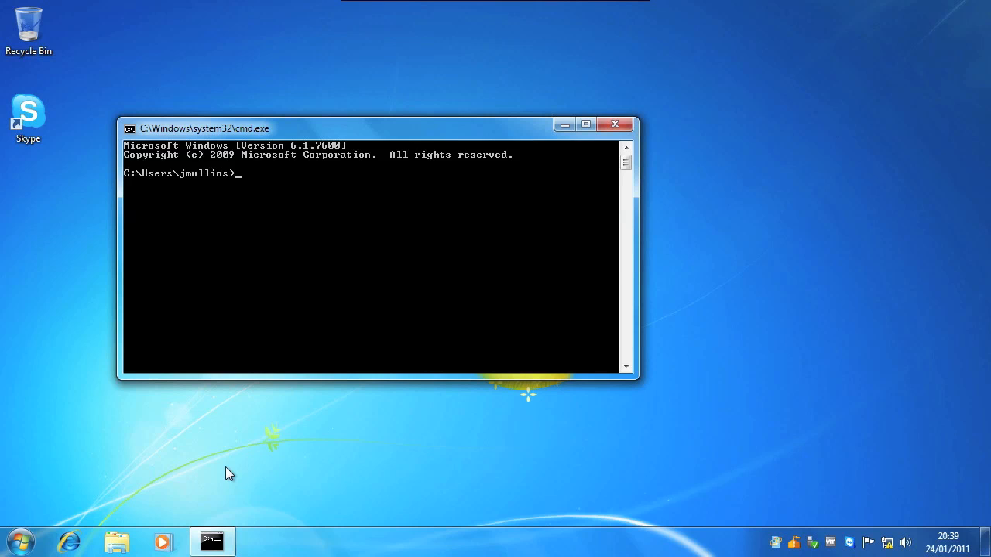
type("gpup")
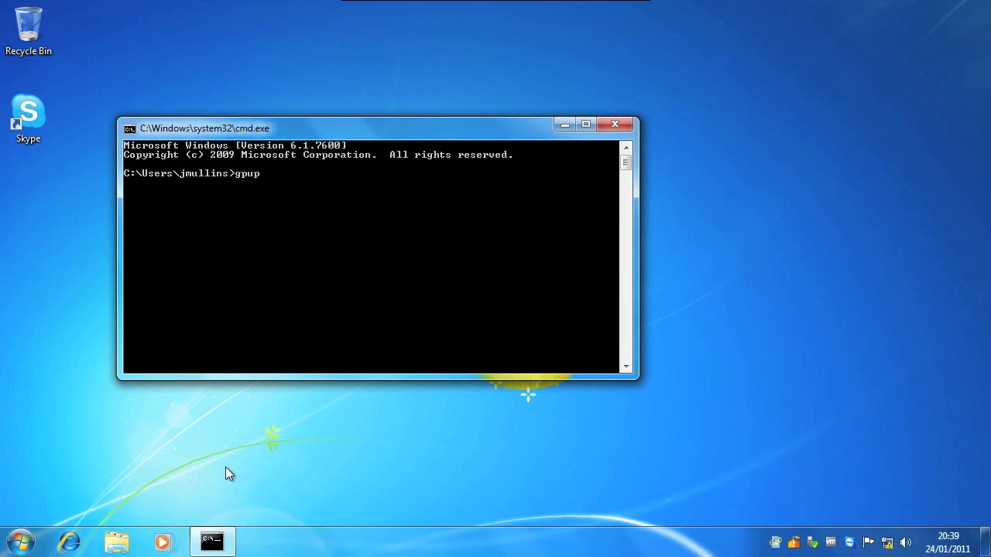
type("date")
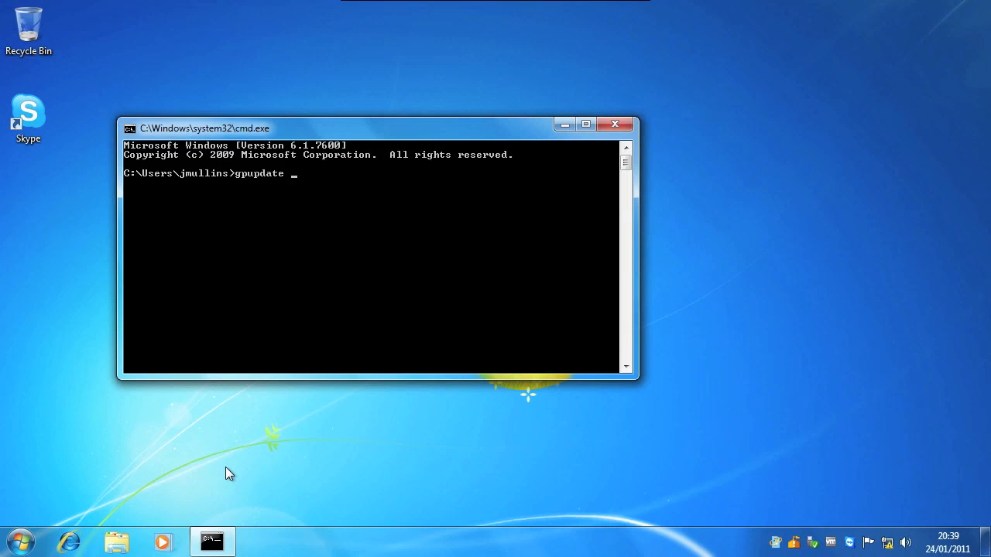
type("/fo")
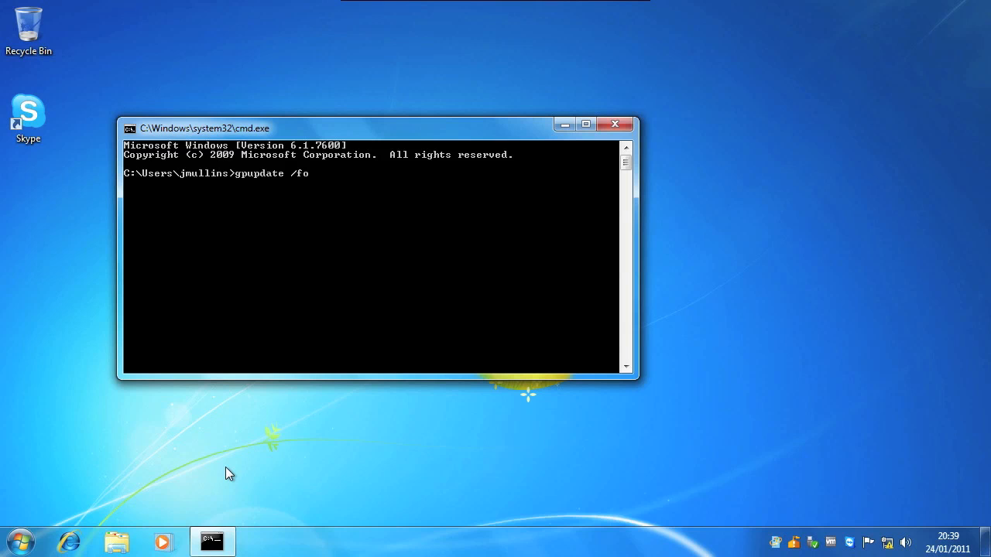
type("rce")
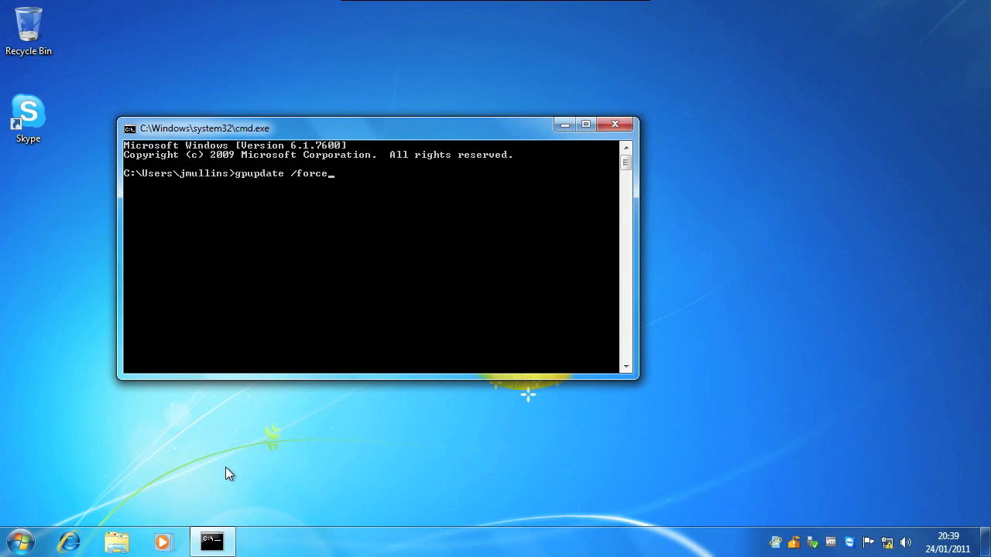
key("Return")
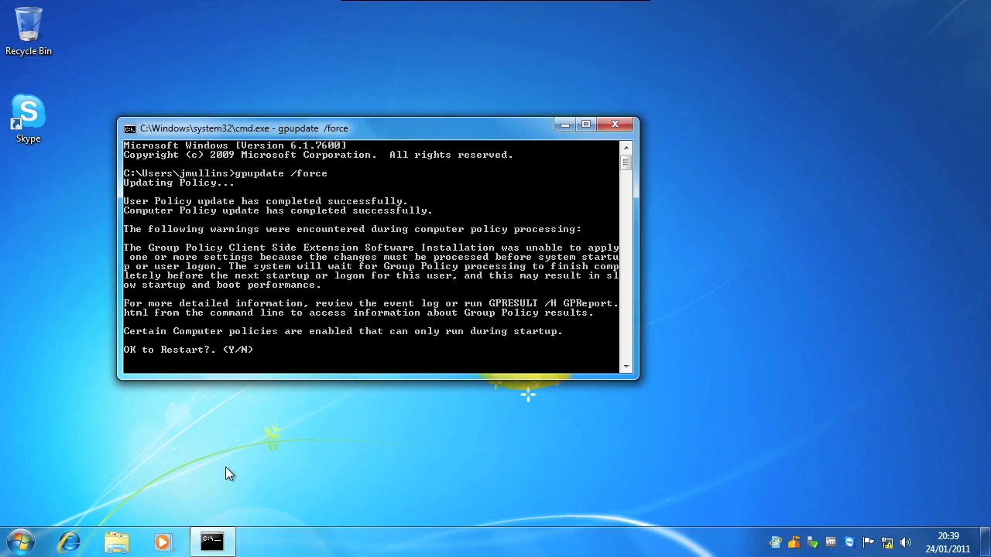
type("y")
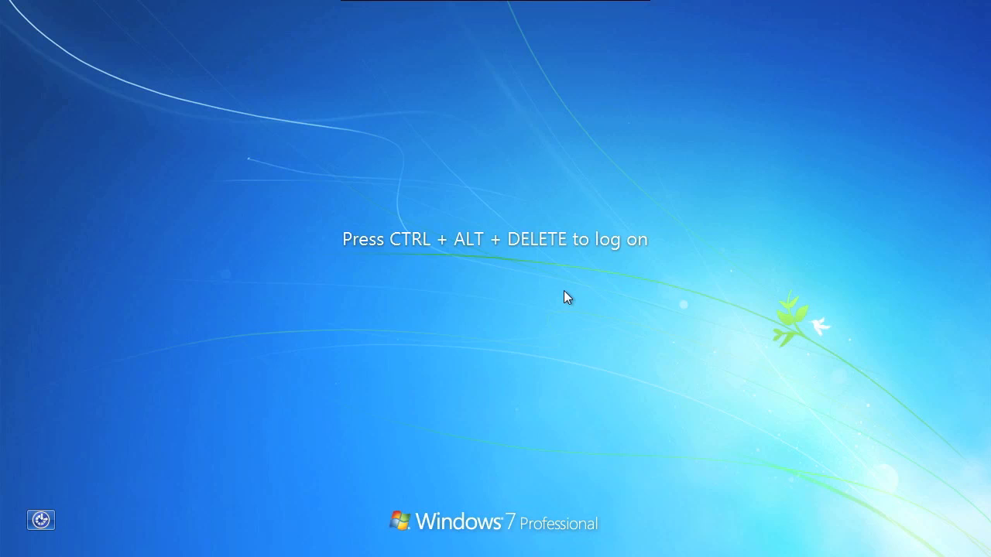
mouse_move(500, 287)
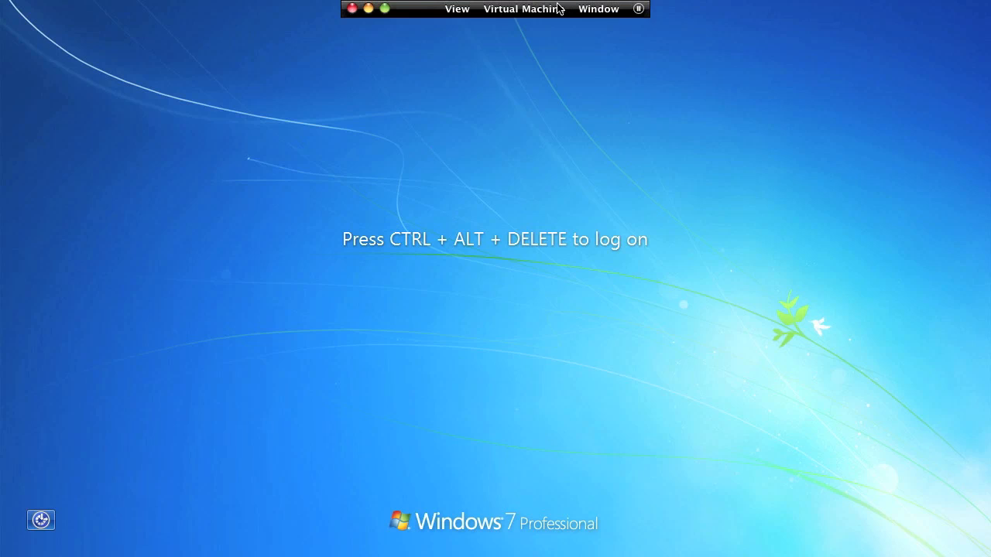
Step: Log on as 'jmmullins' with the password to reach the HDTUTORIALS domain desktop
key("ctrl+alt+delete")
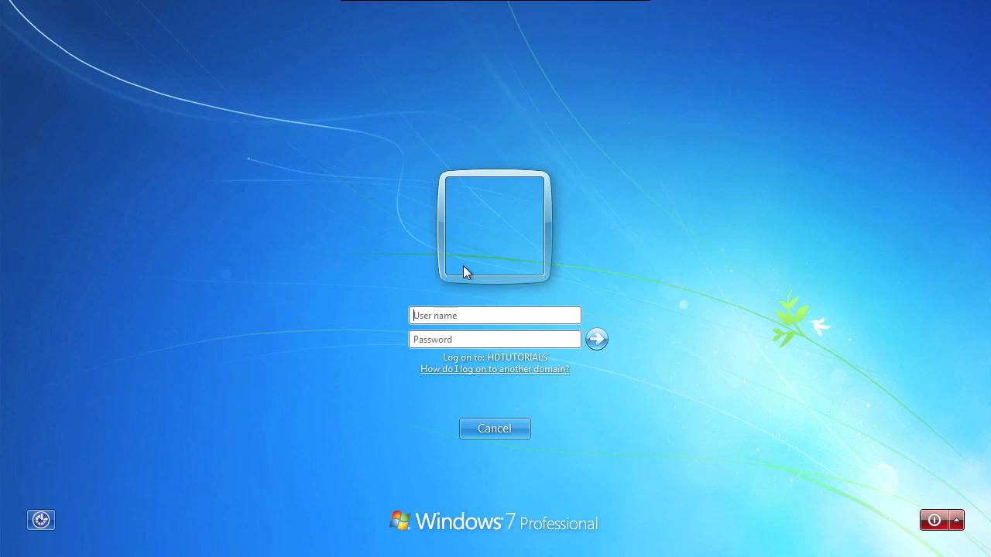
type("jm")
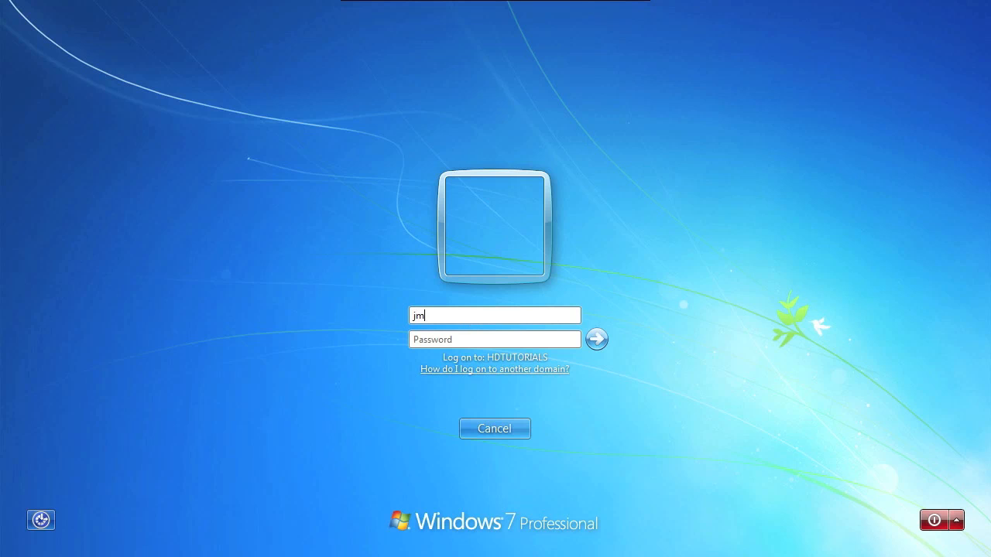
type("mullins")
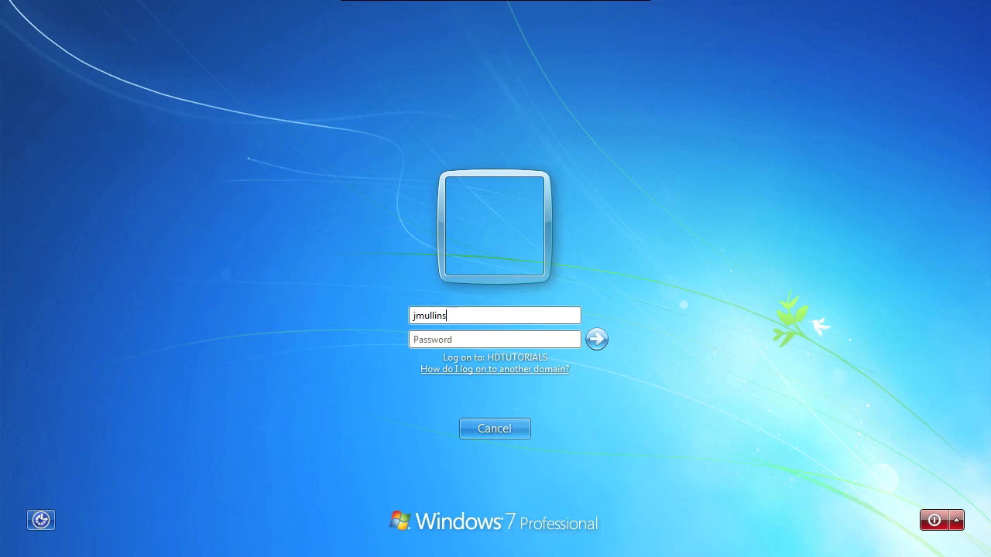
type("••")
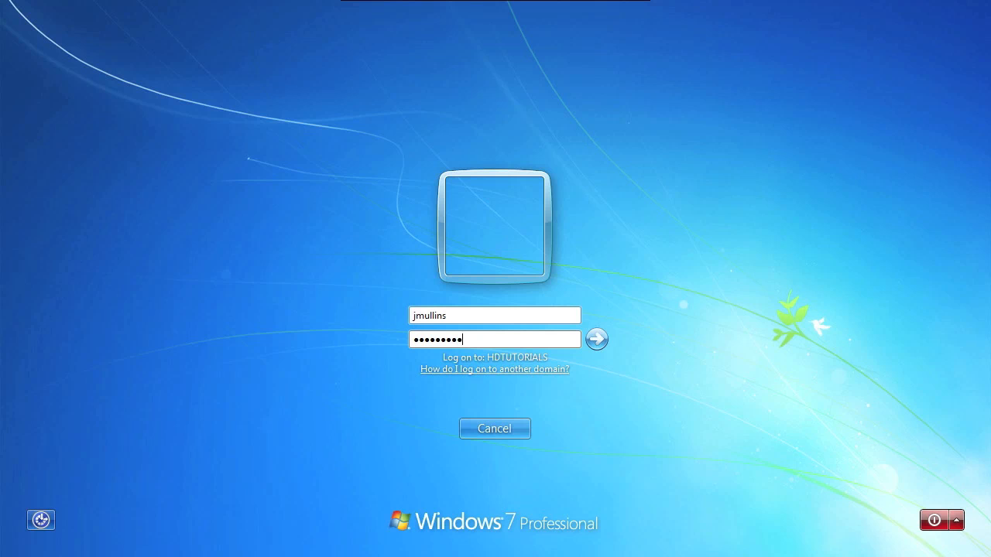
left_click(597, 339)
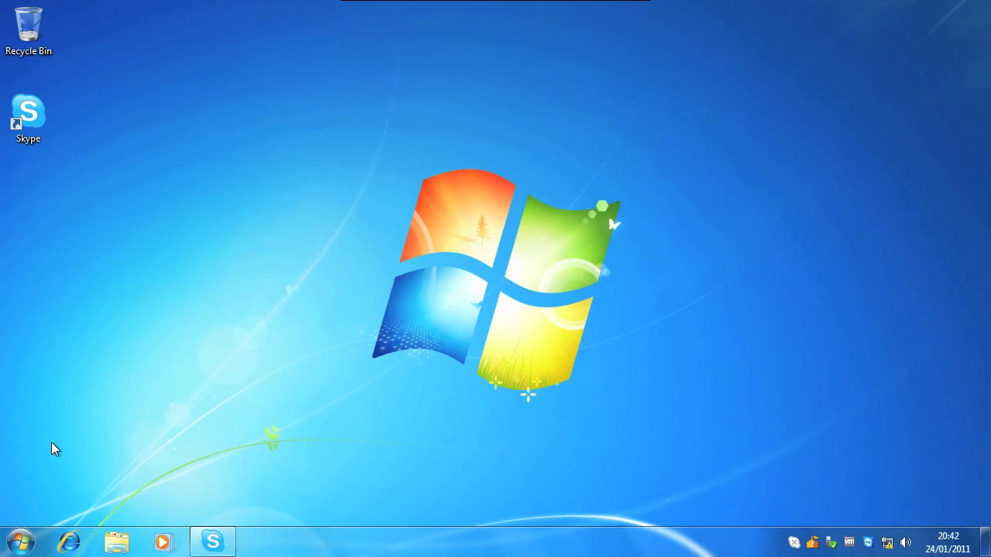
left_click(21, 541)
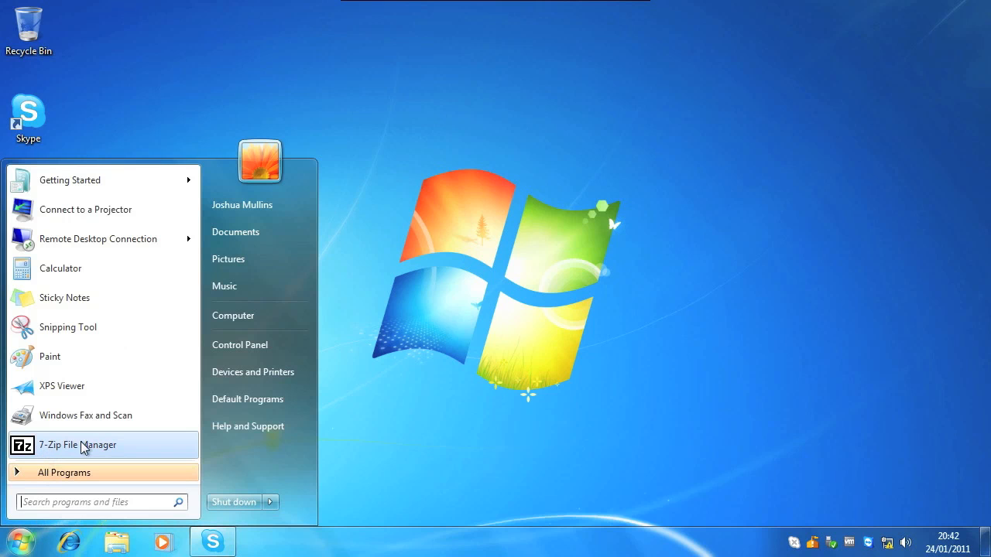
mouse_move(84, 479)
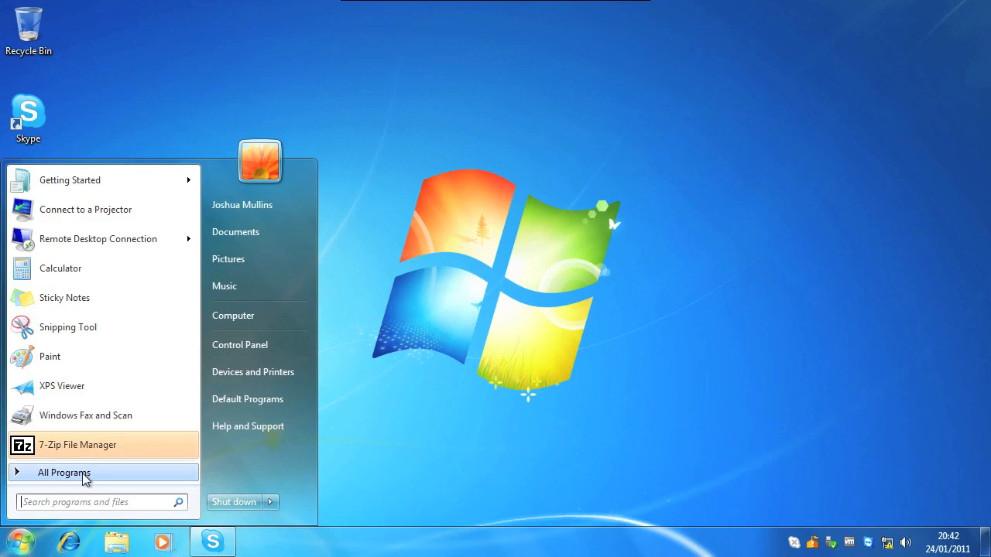
left_click(64, 472)
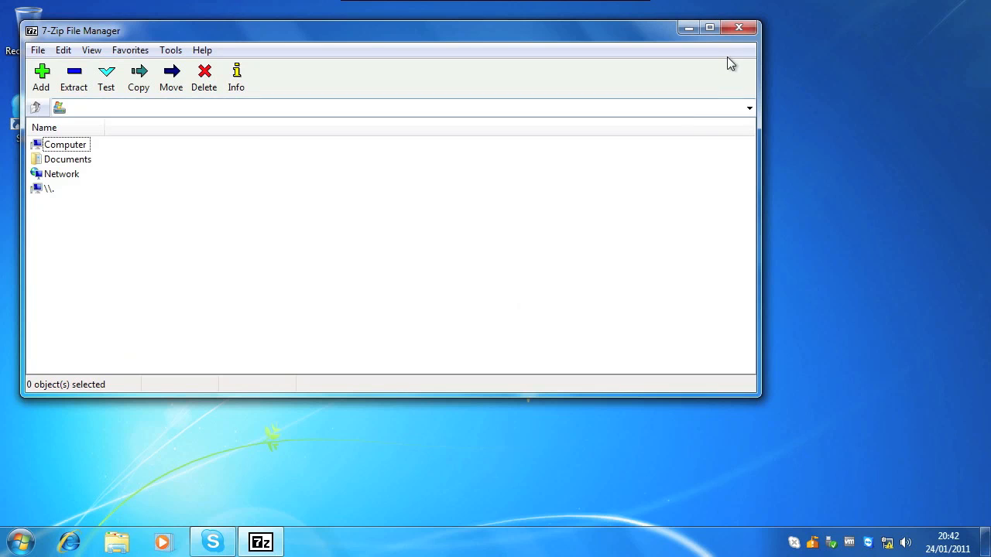
left_click(738, 29)
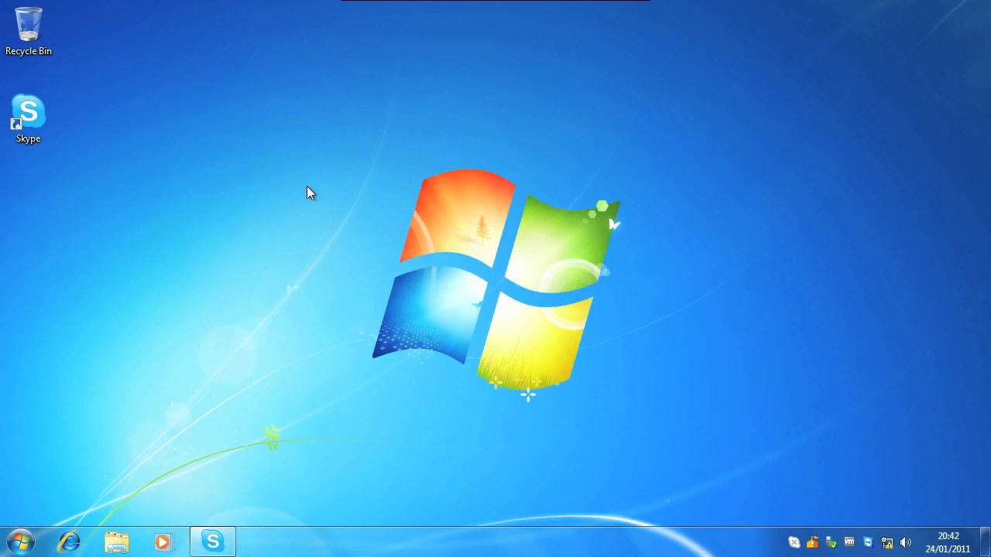
mouse_move(211, 289)
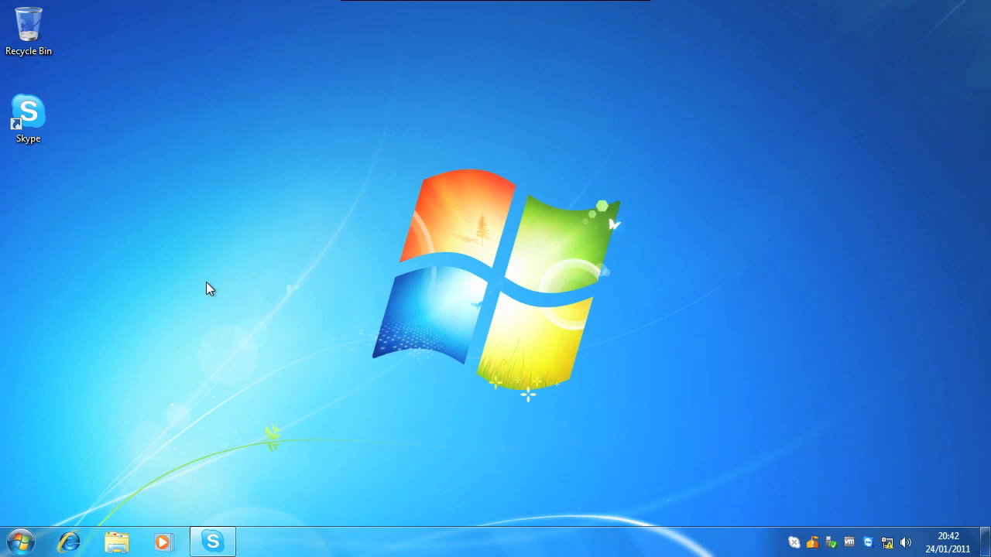